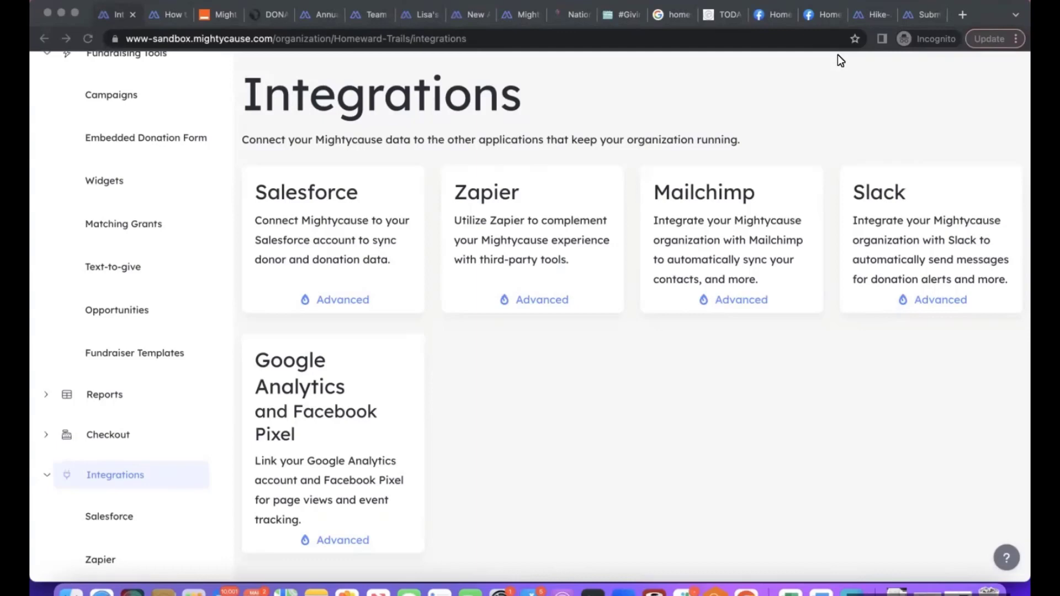
mouse_move(721, 387)
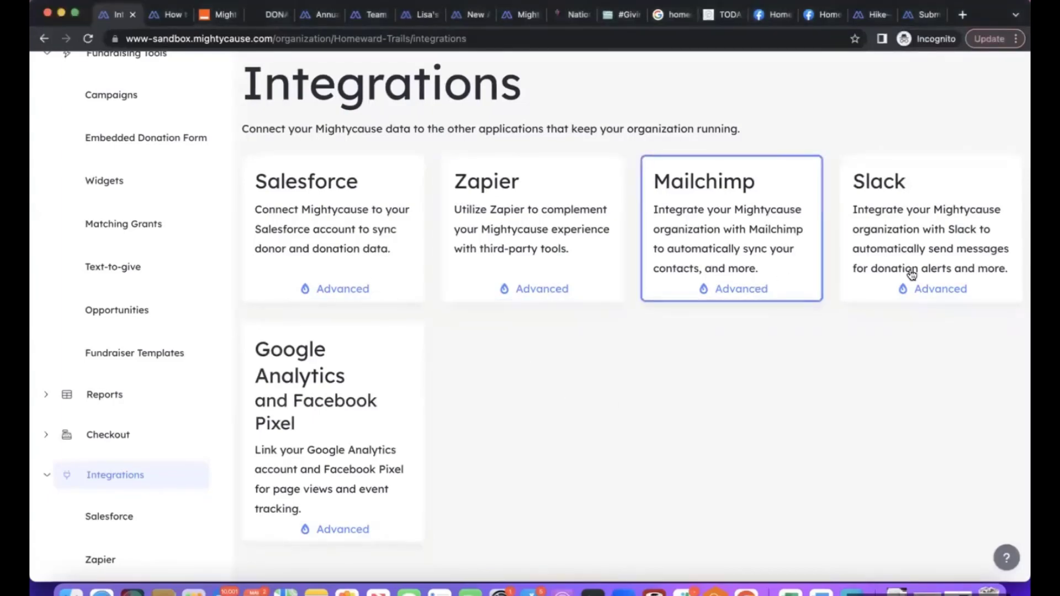
mouse_move(398, 390)
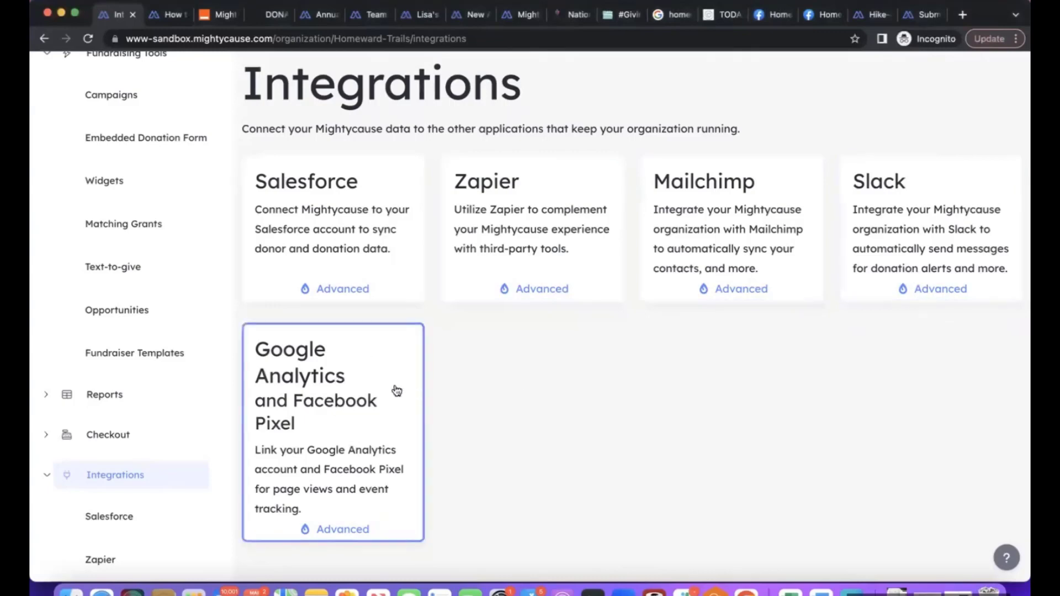
mouse_move(550, 383)
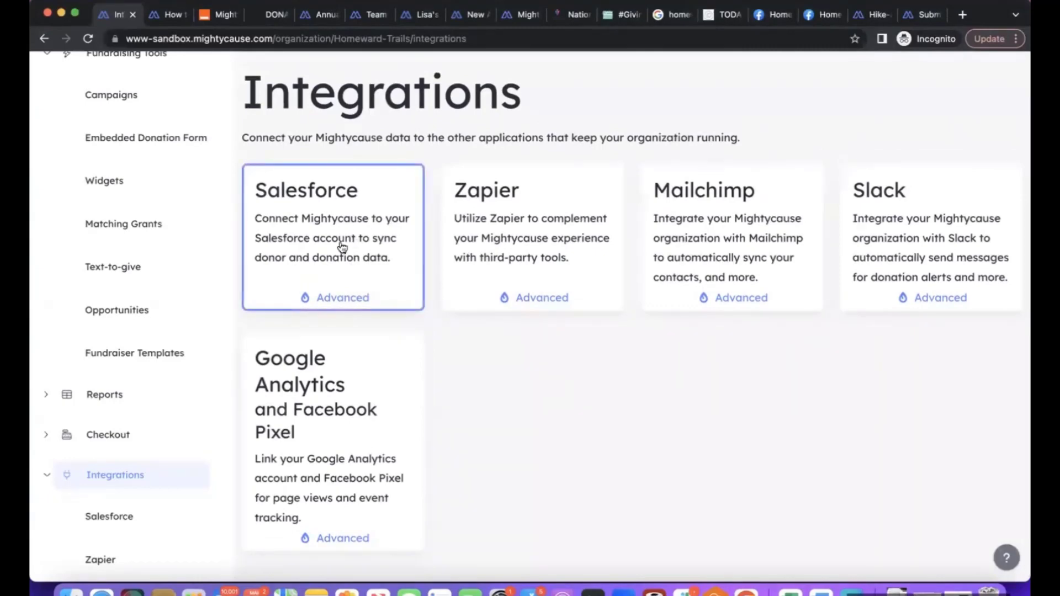
Open the Salesforce card to reach the Connect Salesforce page and review it
click(332, 190)
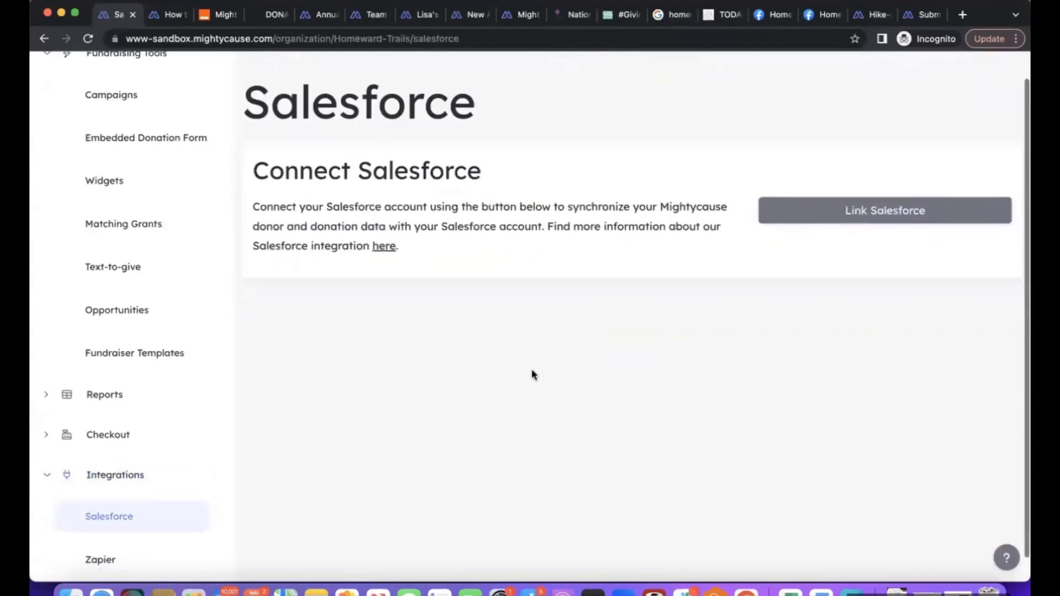
scroll(down, 3)
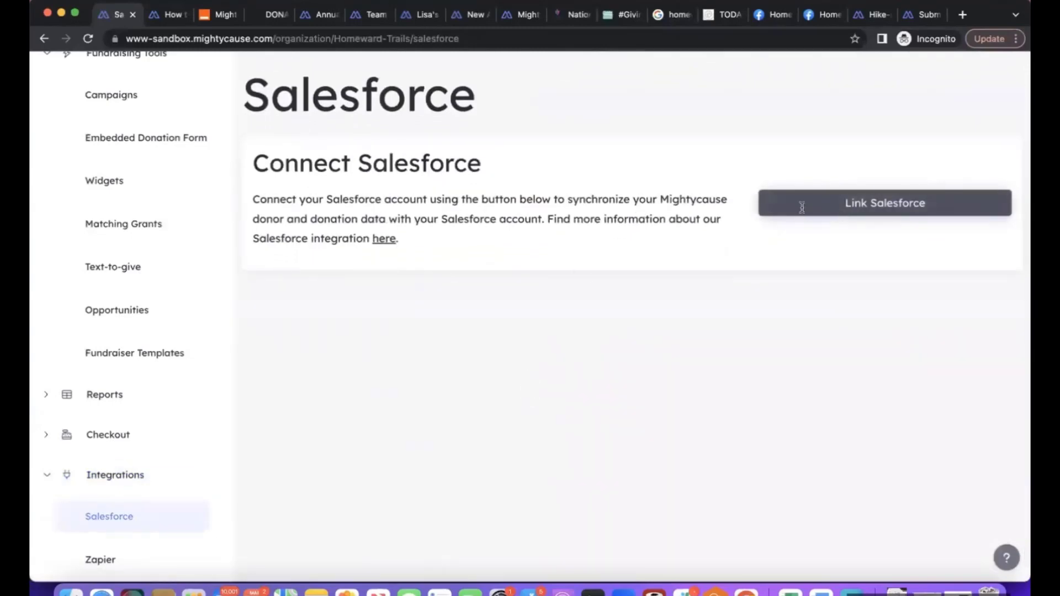
mouse_move(614, 346)
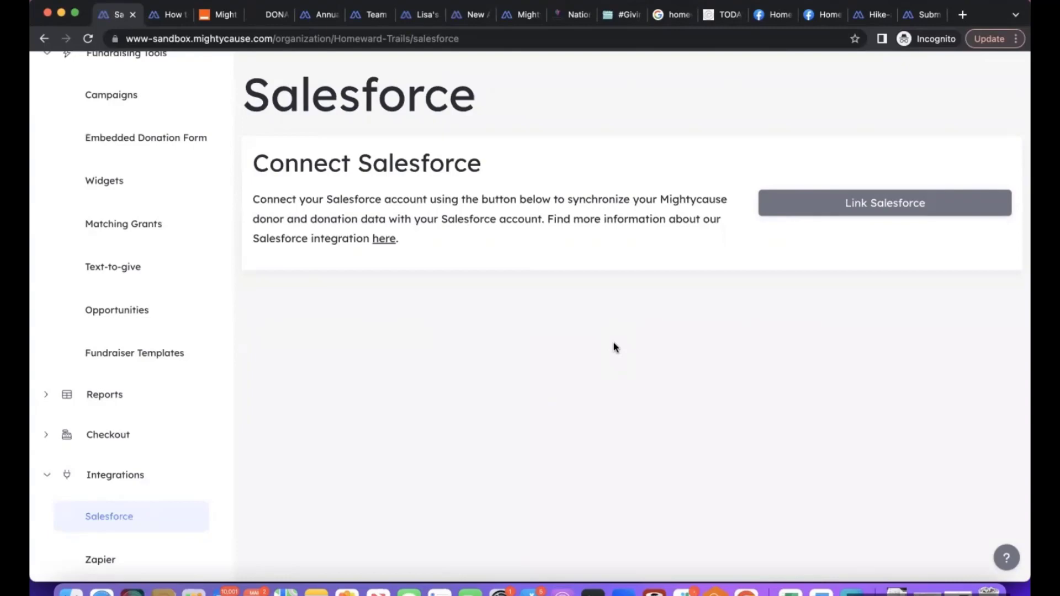
mouse_move(817, 59)
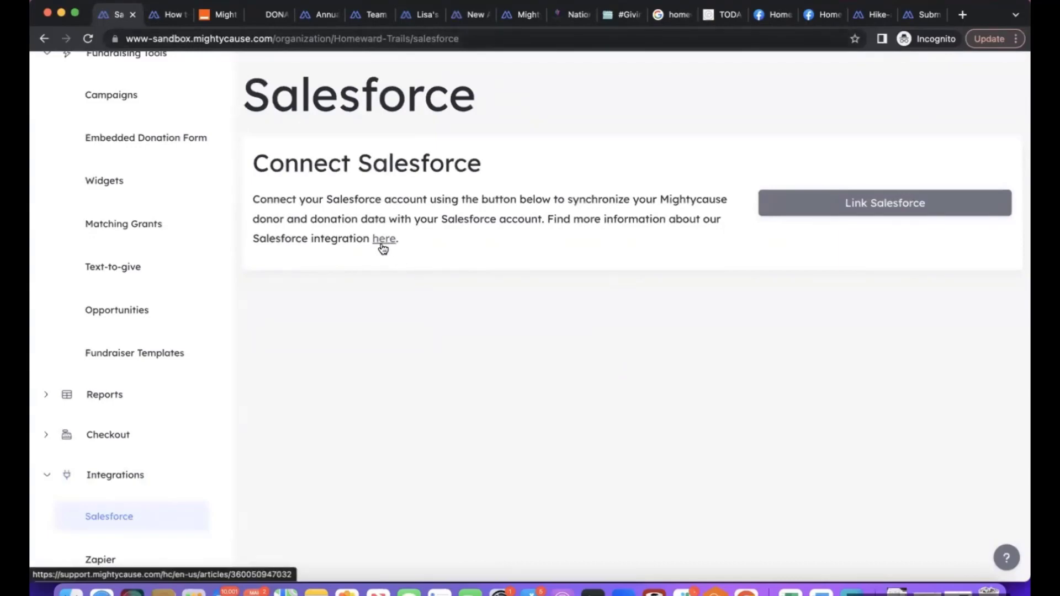
Follow the 'here' link to the Salesforce help article and scroll to its Contact Fields table
click(384, 238)
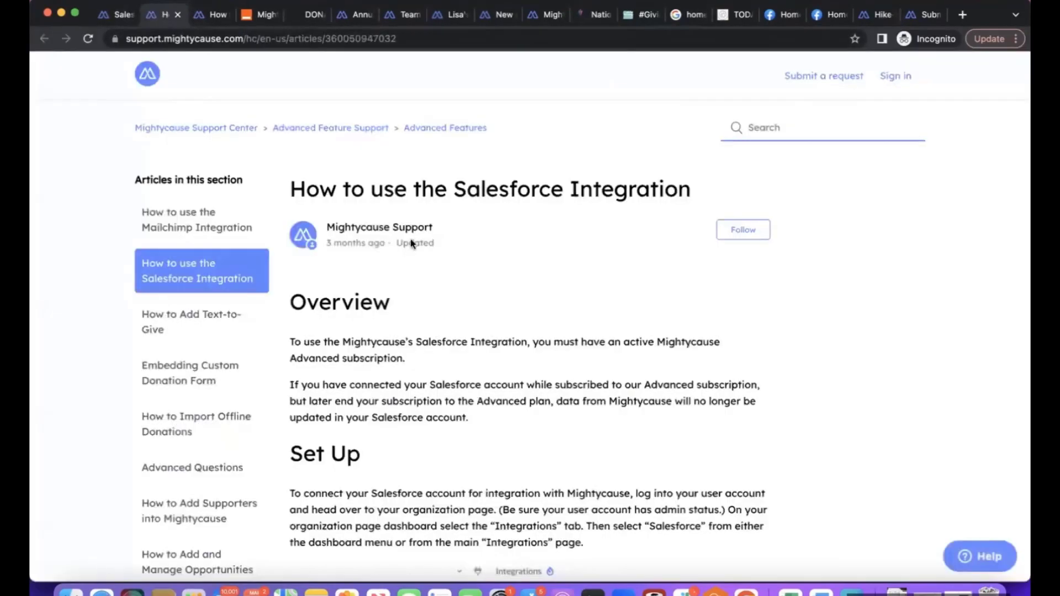
scroll(down, 3)
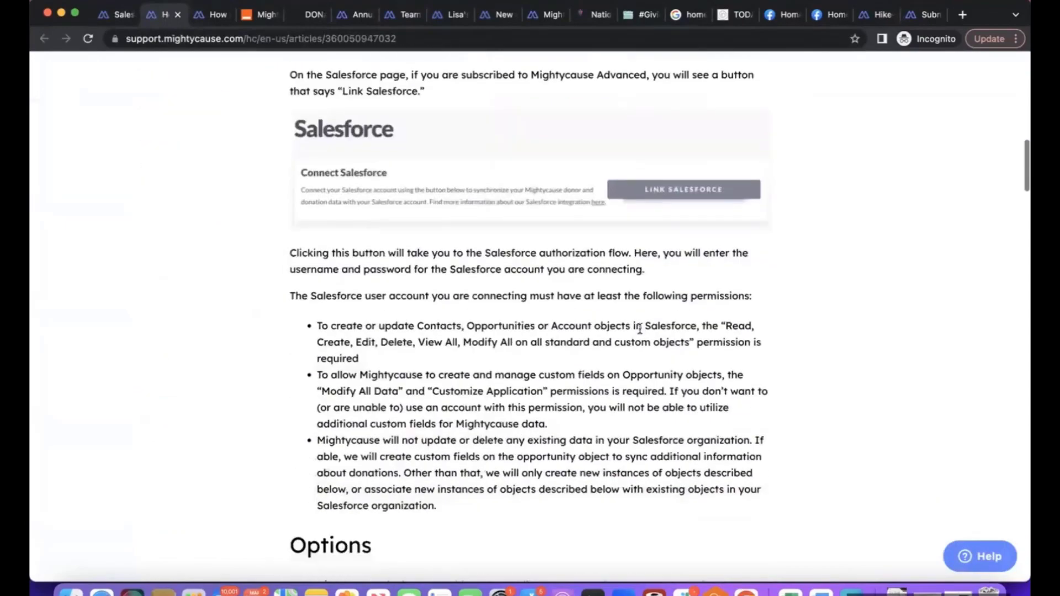
scroll(down, 3)
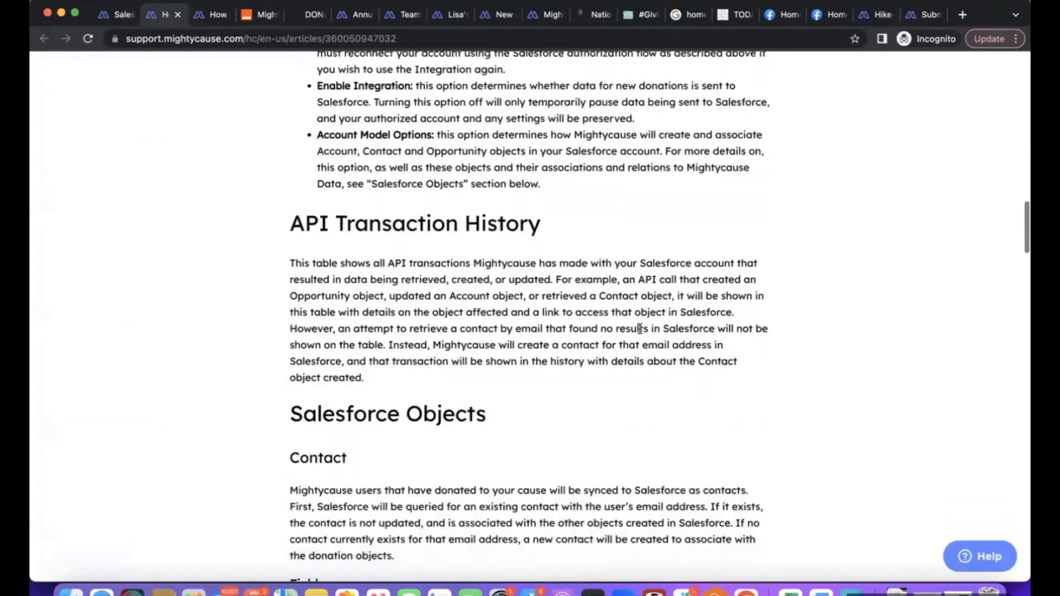
scroll(down, 3)
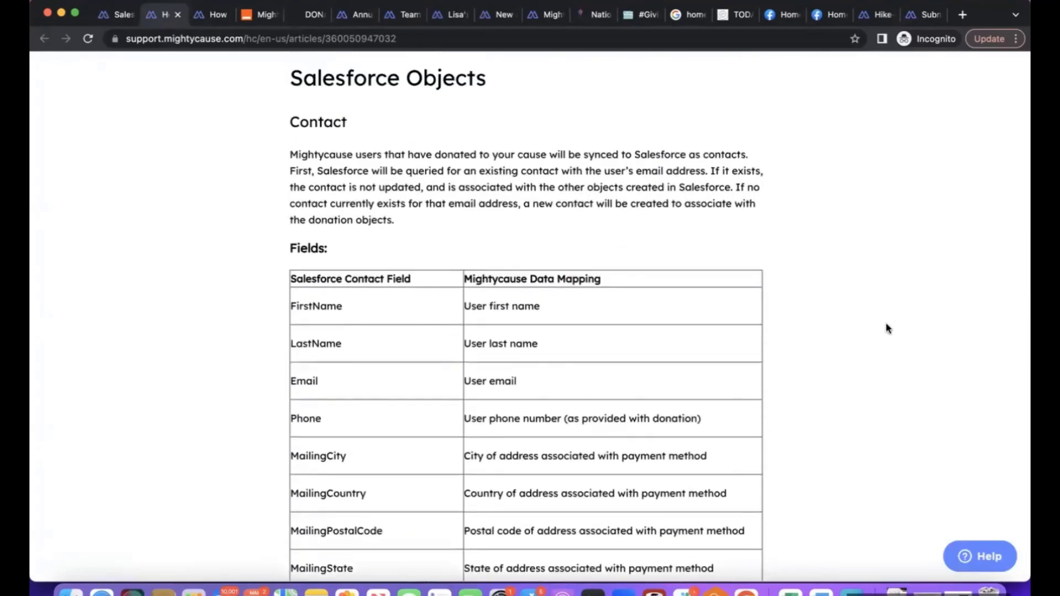
scroll(down, 3)
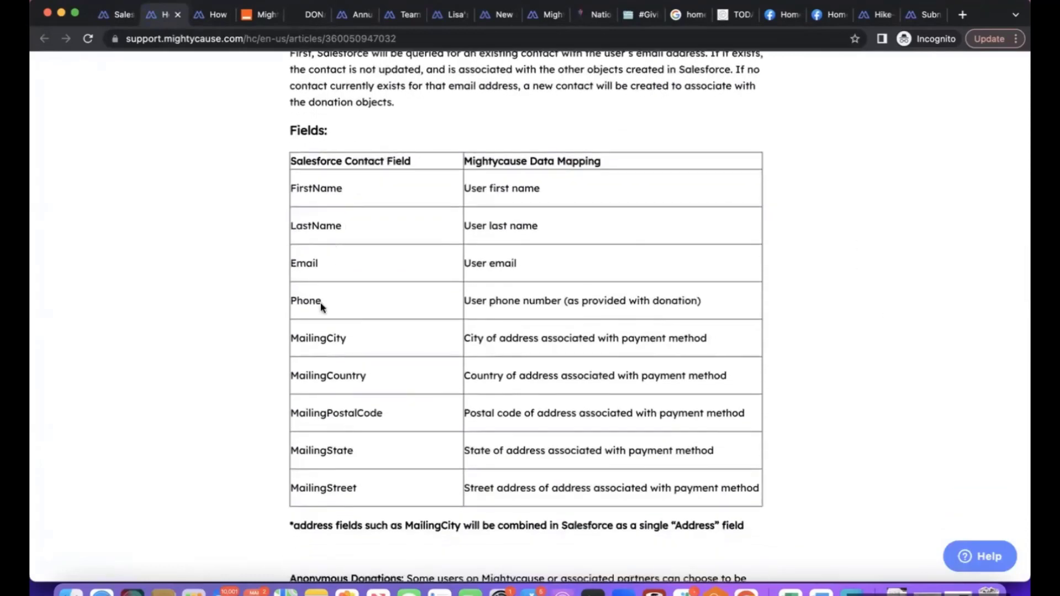
scroll(down, 3)
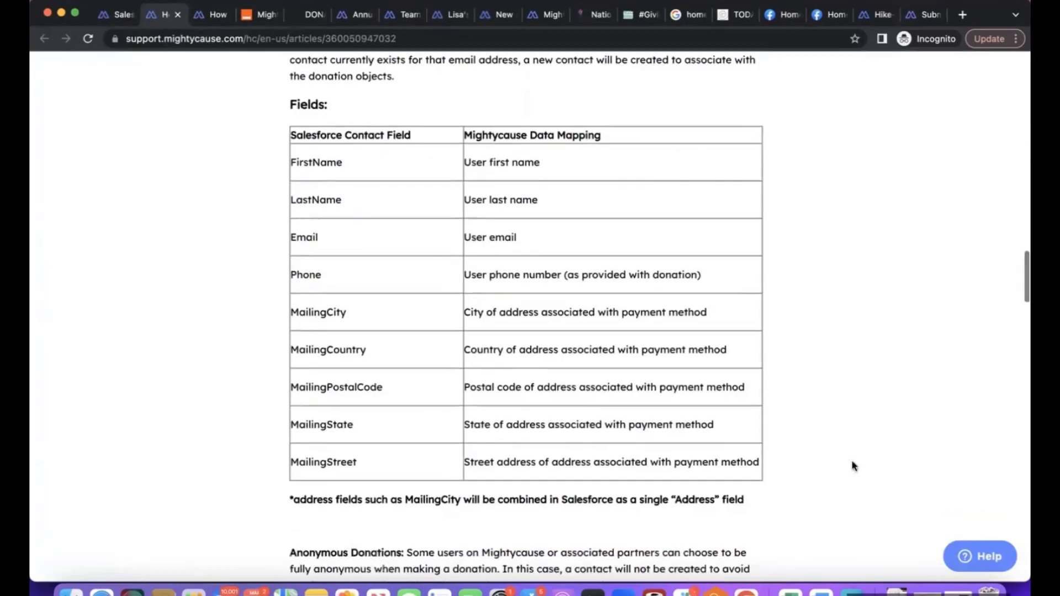
scroll(down, 3)
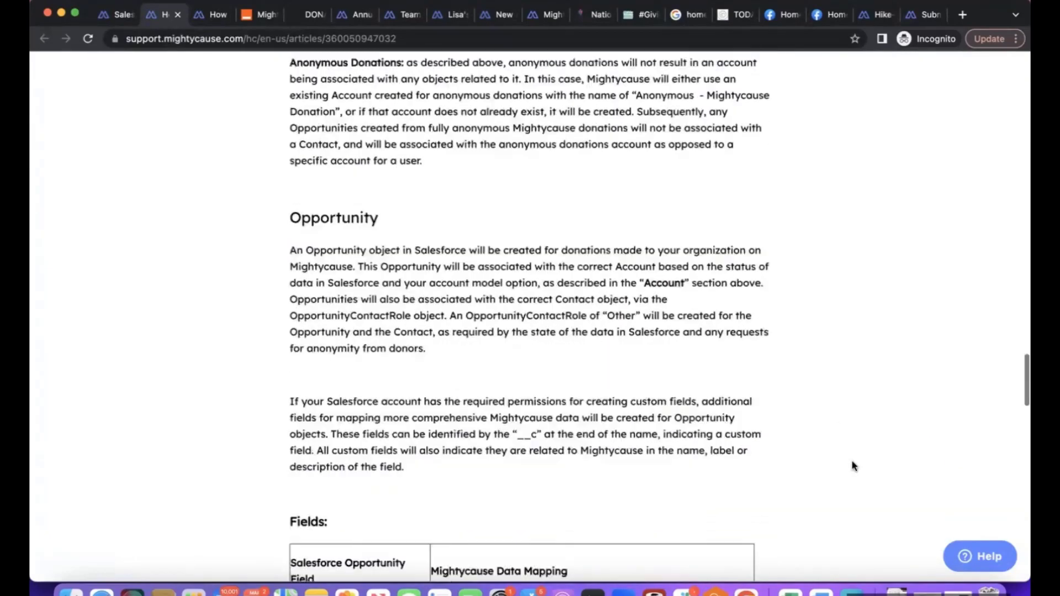
scroll(down, 3)
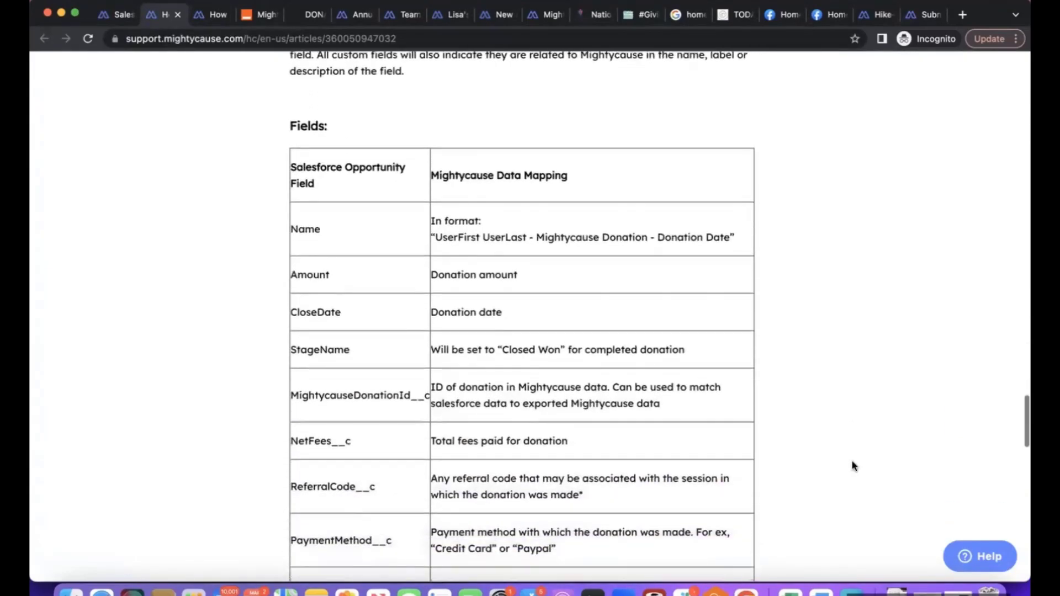
scroll(down, 3)
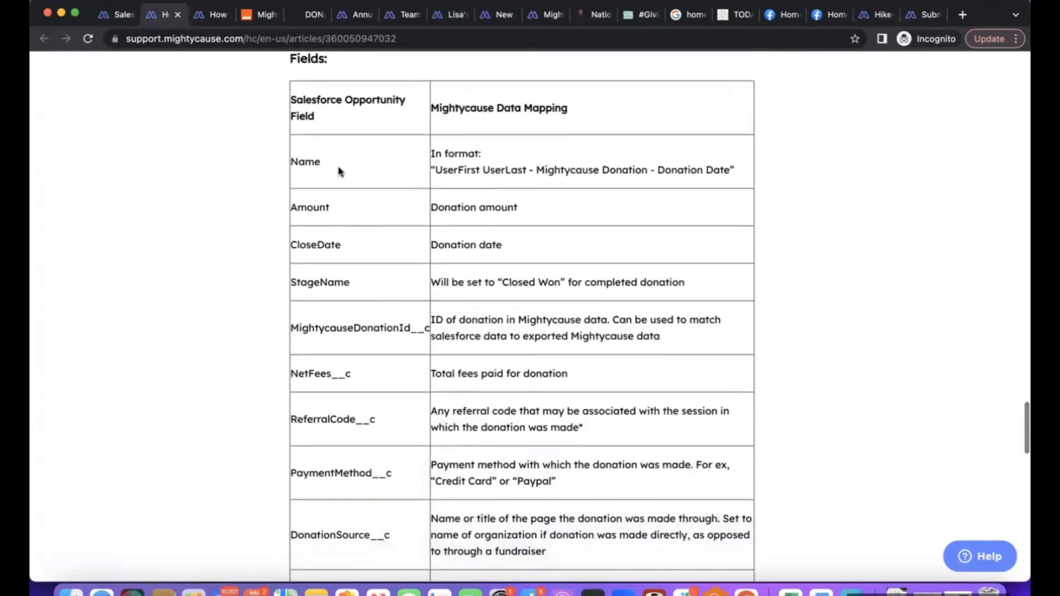
scroll(down, 3)
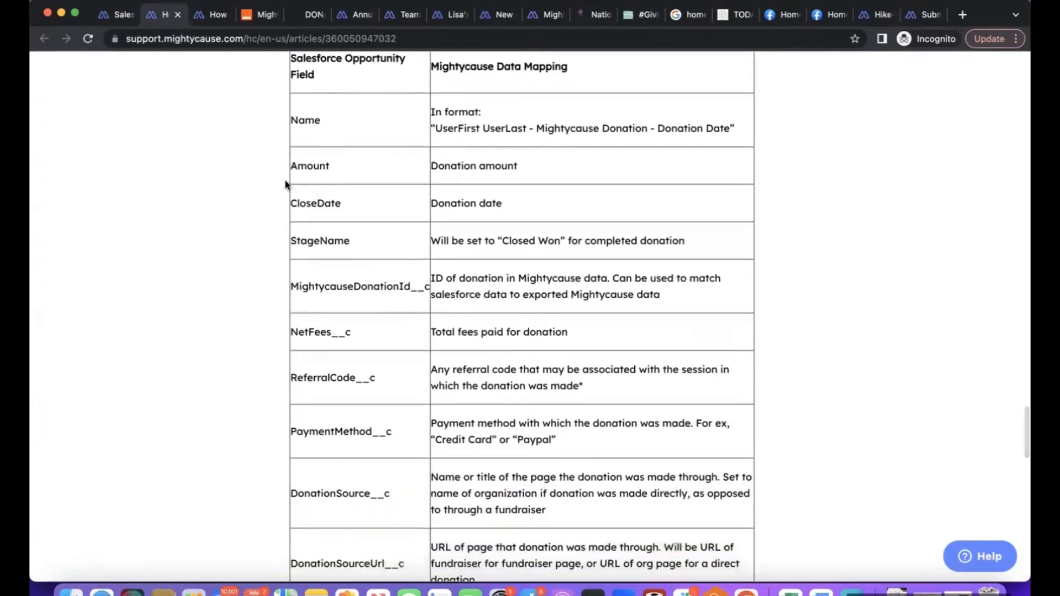
scroll(down, 3)
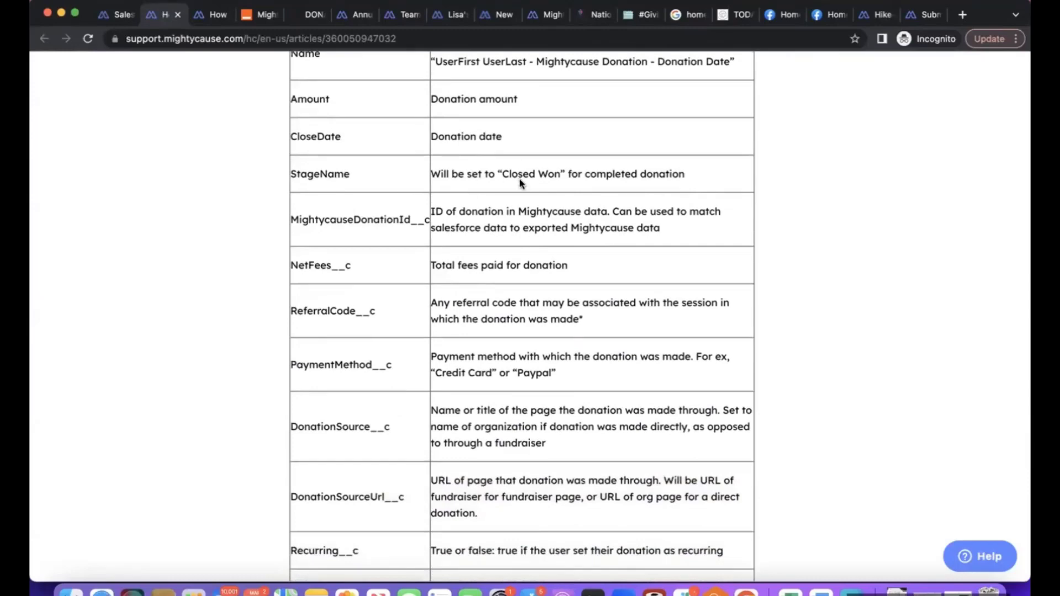
scroll(down, 3)
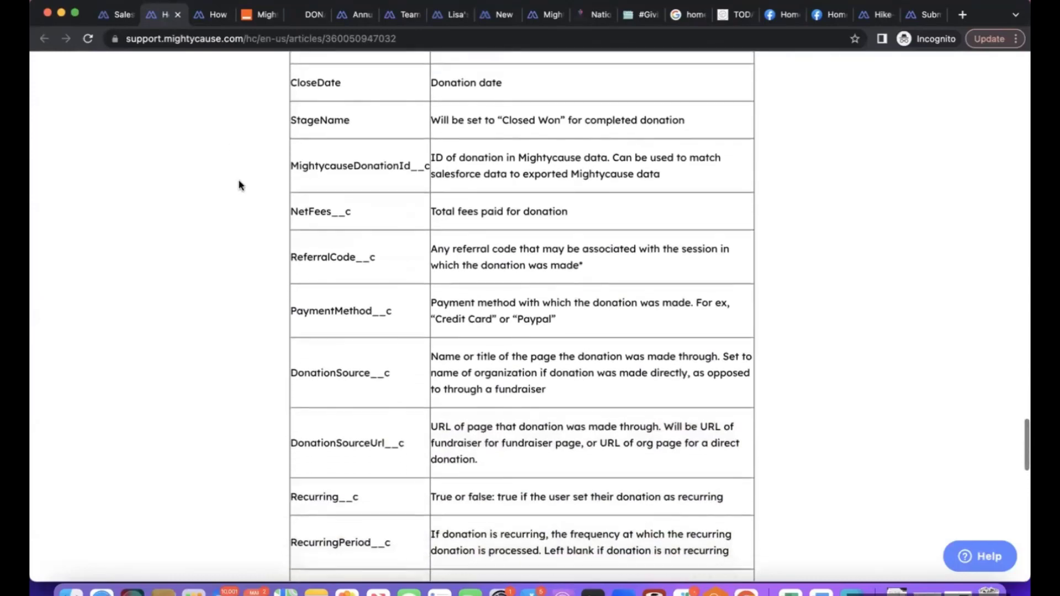
scroll(down, 3)
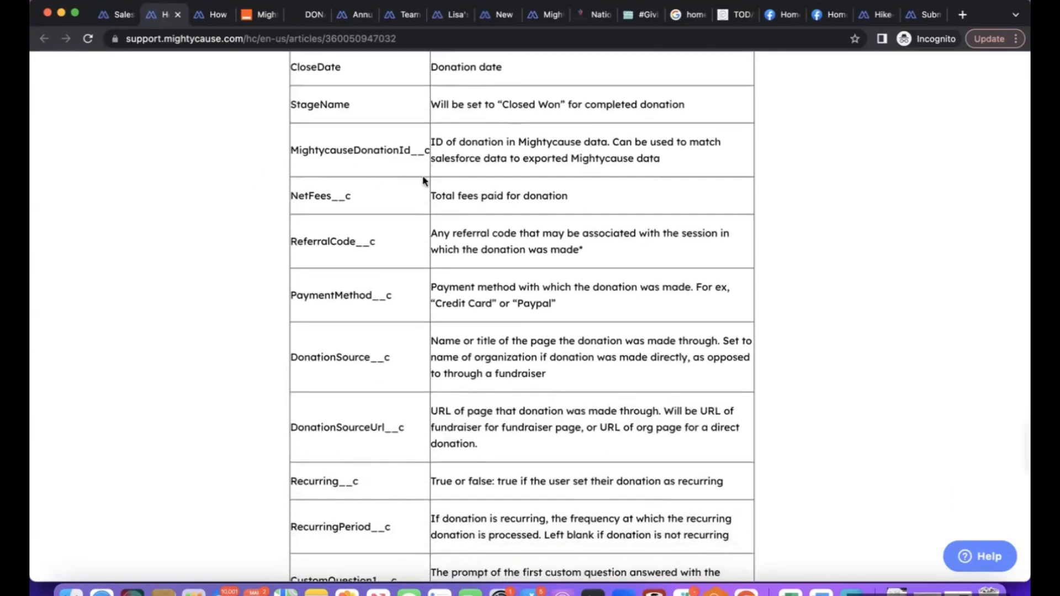
scroll(down, 3)
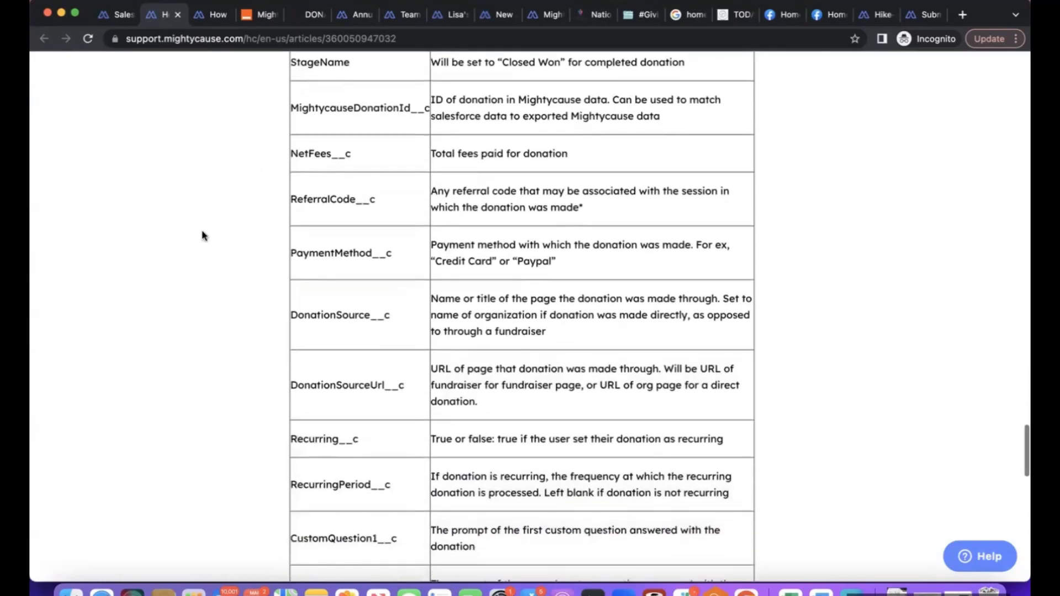
scroll(down, 3)
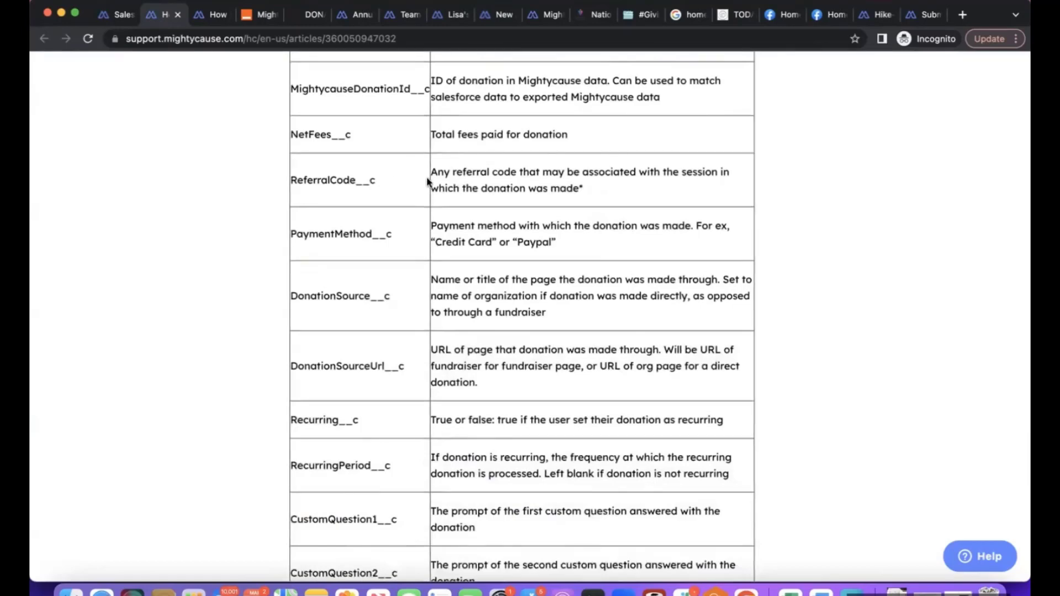
scroll(down, 3)
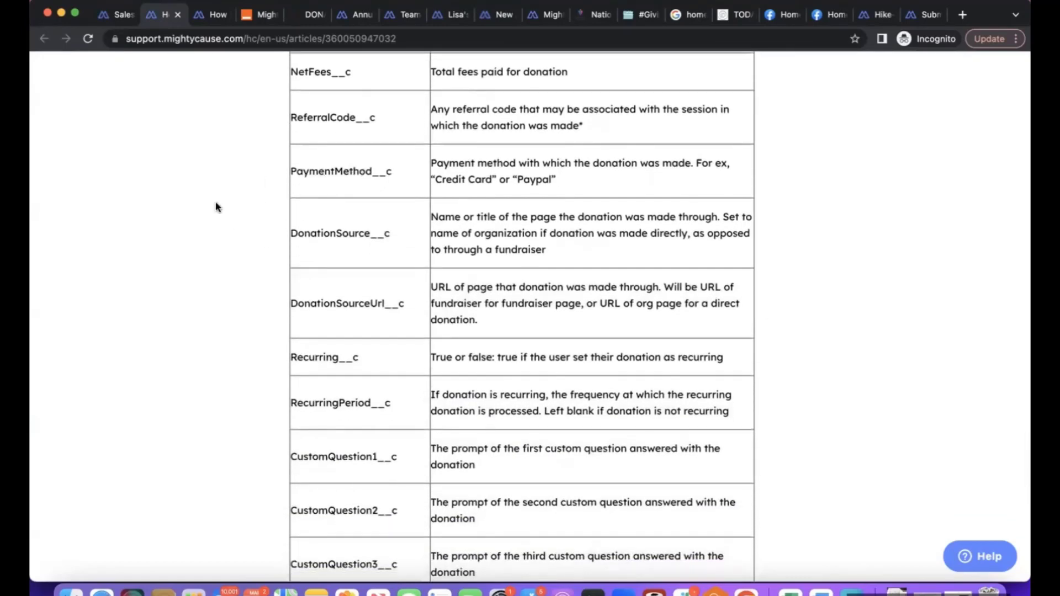
scroll(down, 3)
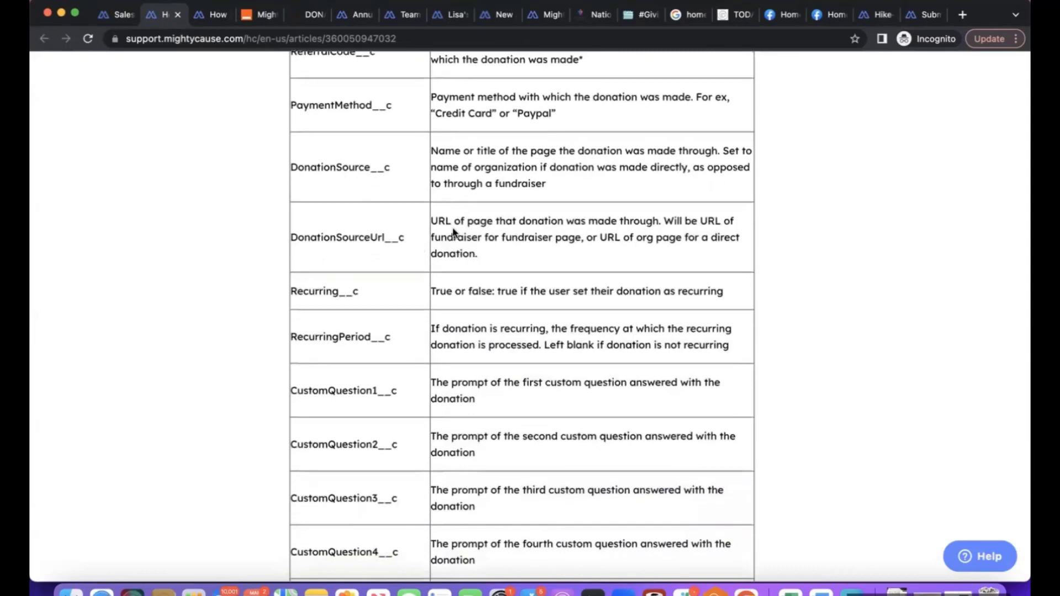
mouse_move(598, 180)
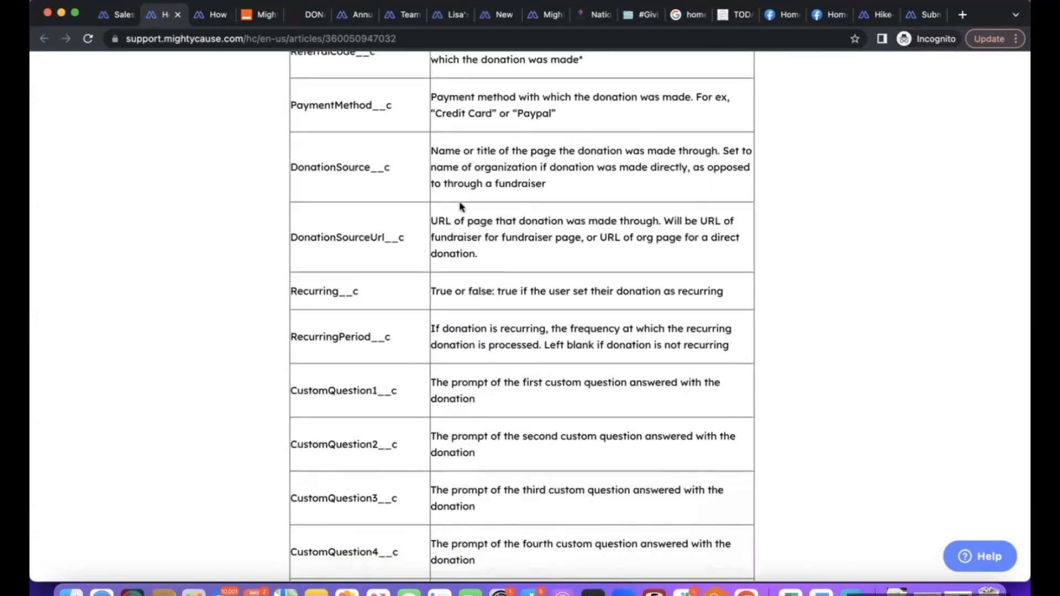
scroll(down, 3)
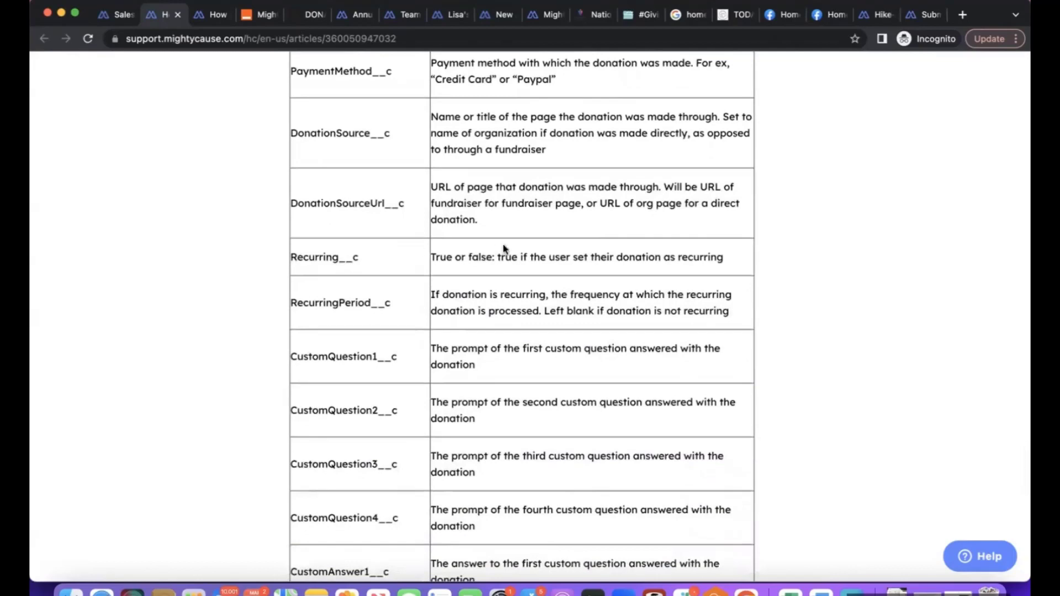
mouse_move(417, 258)
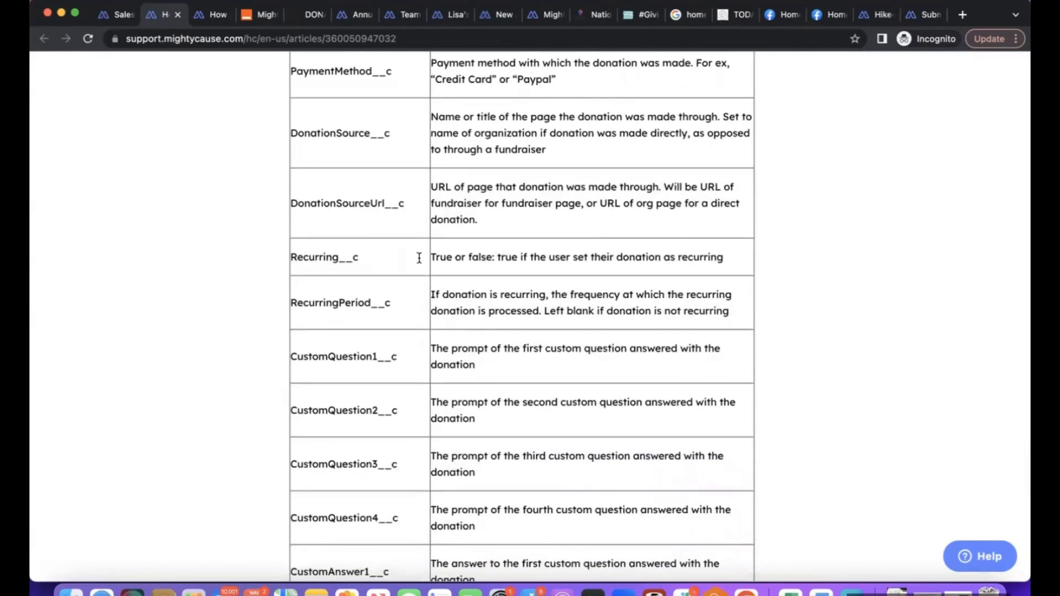
scroll(down, 3)
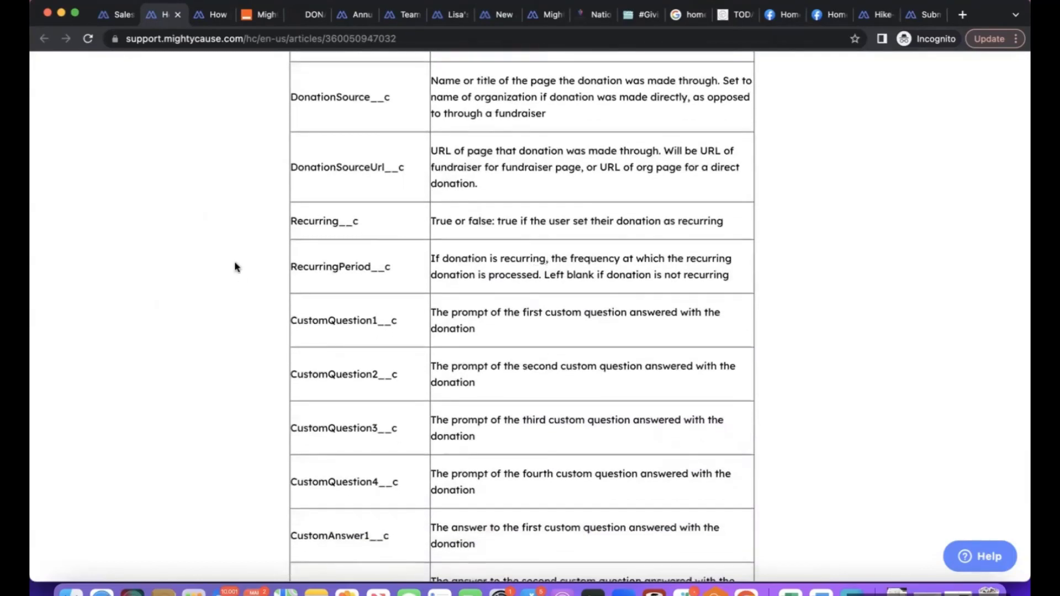
scroll(down, 3)
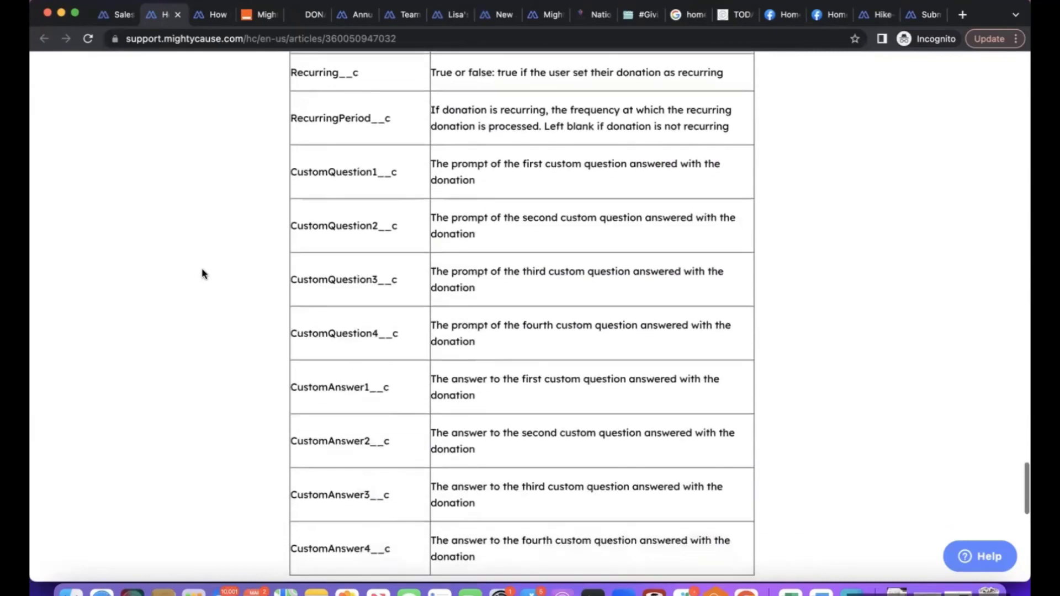
scroll(down, 3)
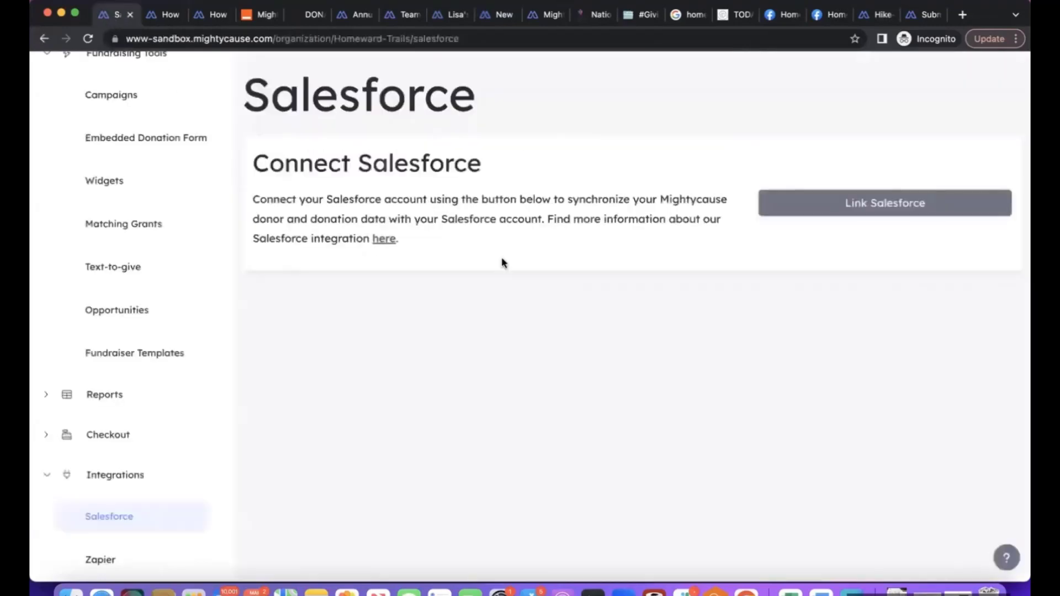
mouse_move(896, 200)
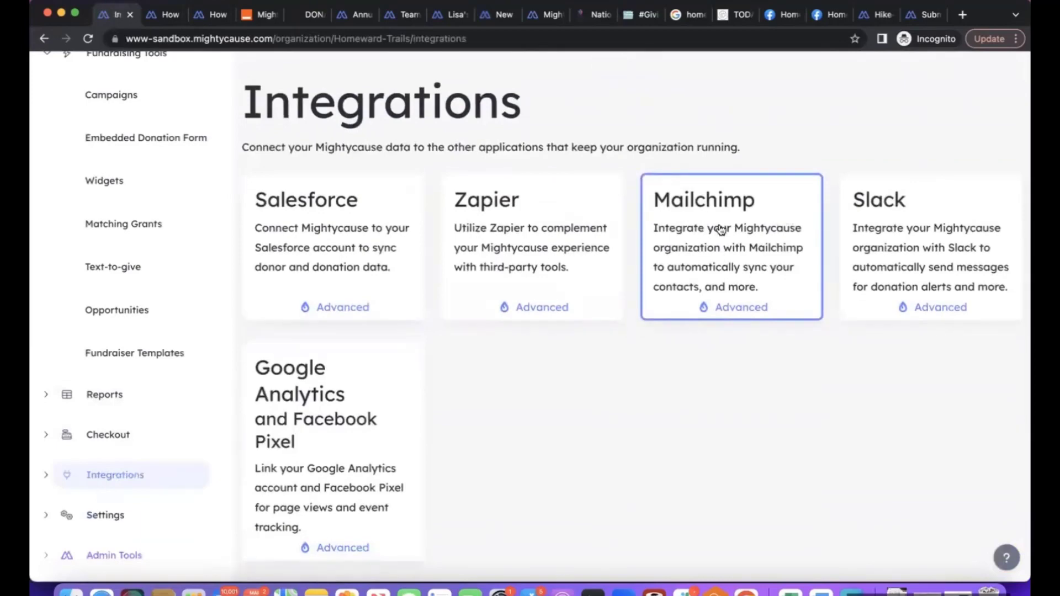
Open the Mailchimp card to view its integration status and account-linking option
click(703, 200)
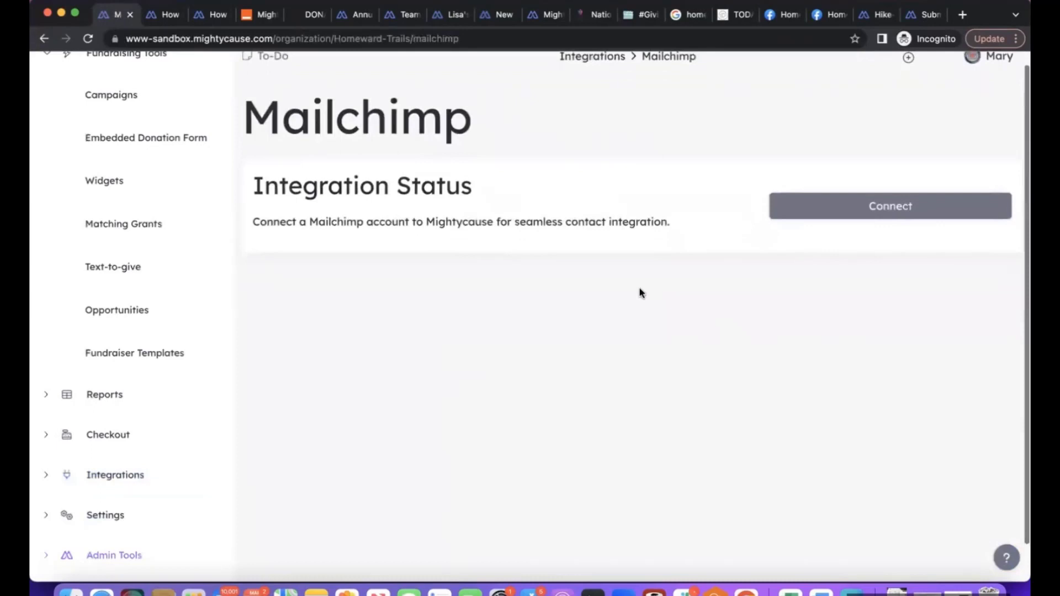
mouse_move(703, 290)
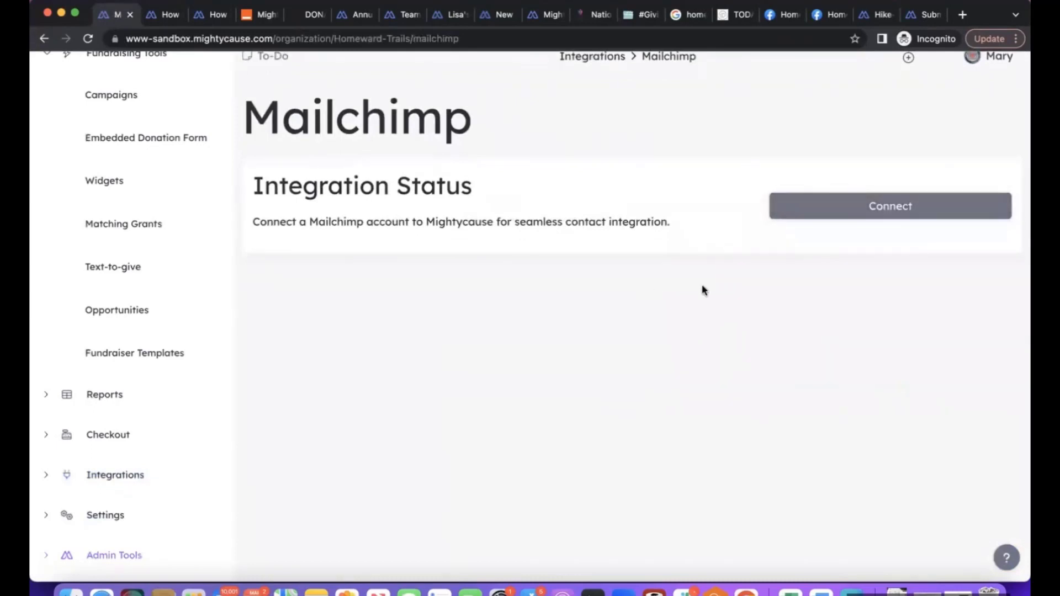
mouse_move(396, 260)
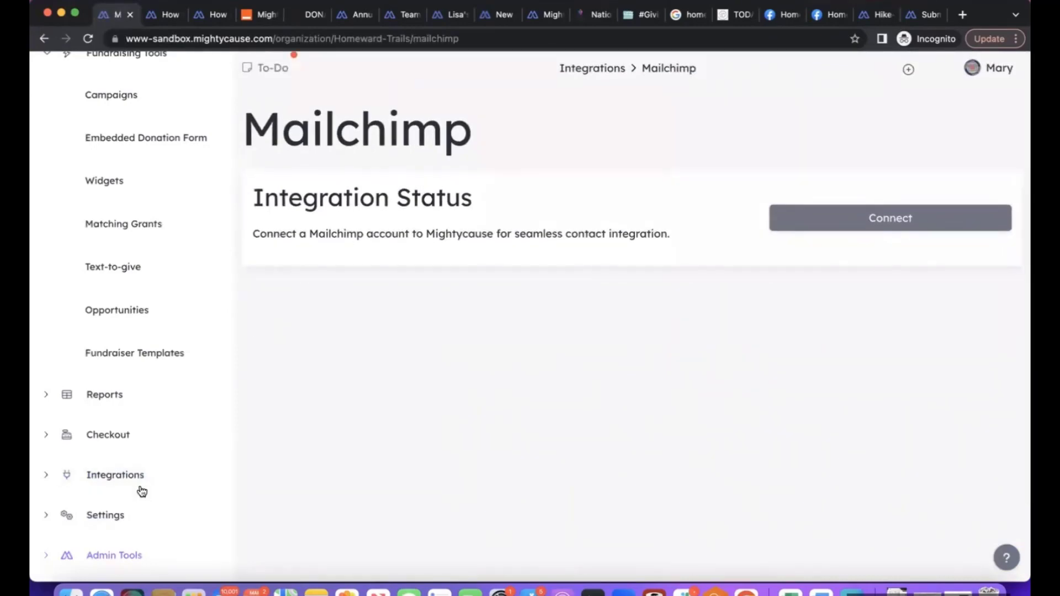
View the Slack integration status page for donation alerts, then return to the Integrations overview
click(115, 475)
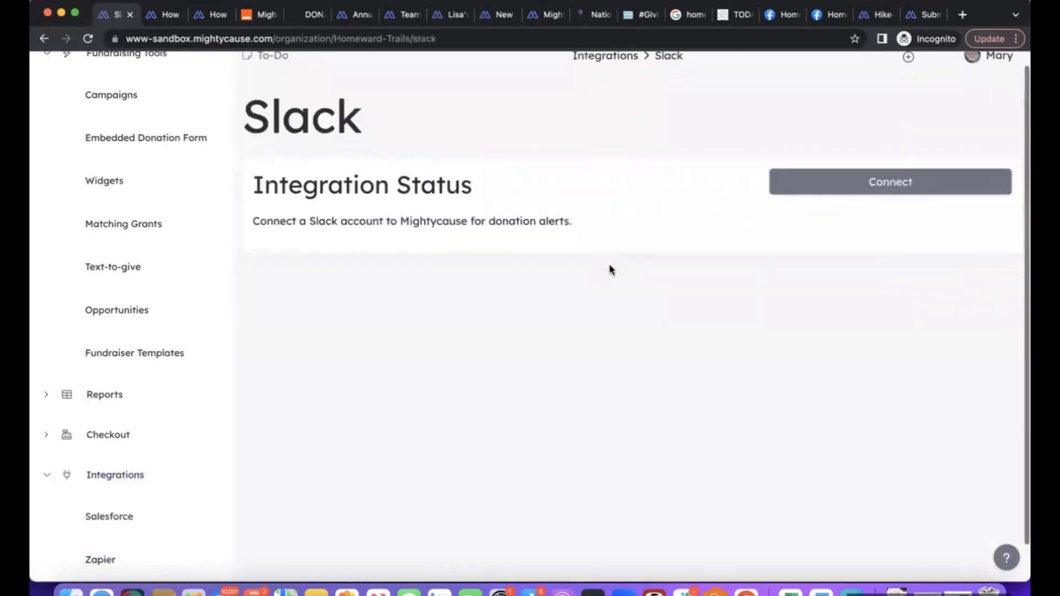
scroll(down, 3)
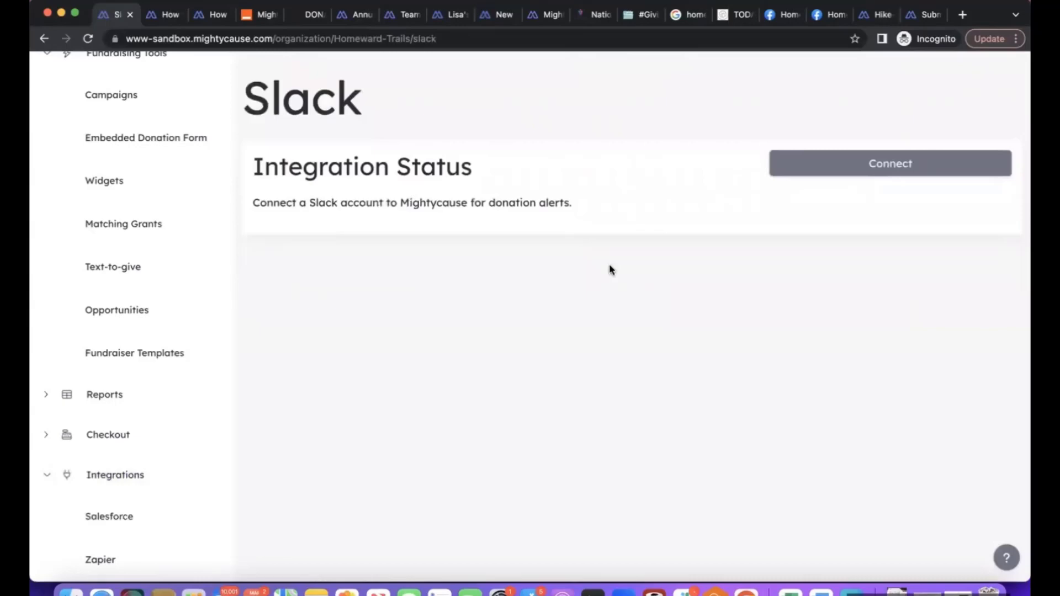
mouse_move(889, 163)
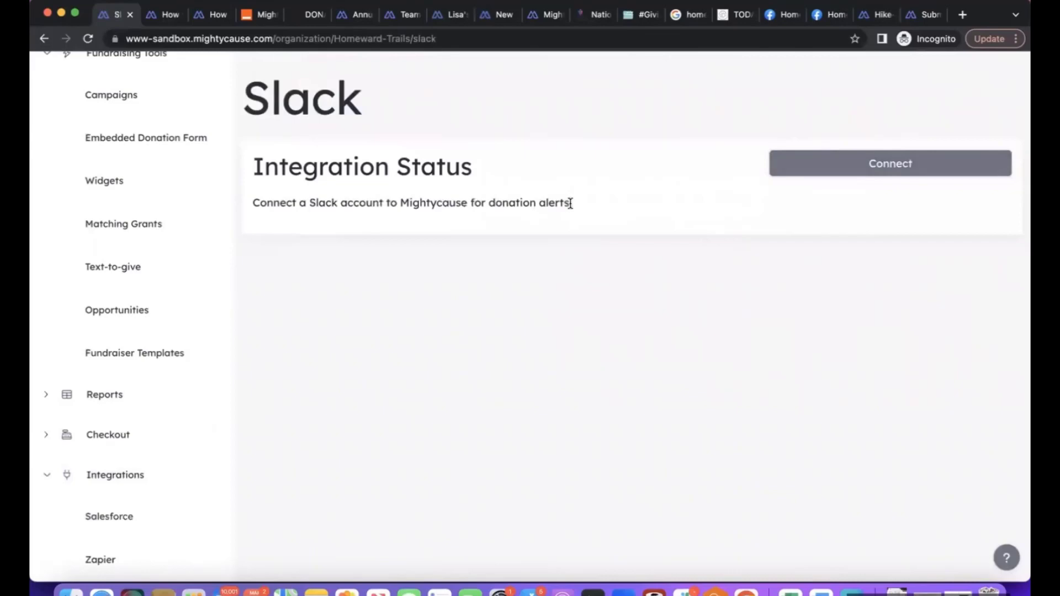
mouse_move(574, 343)
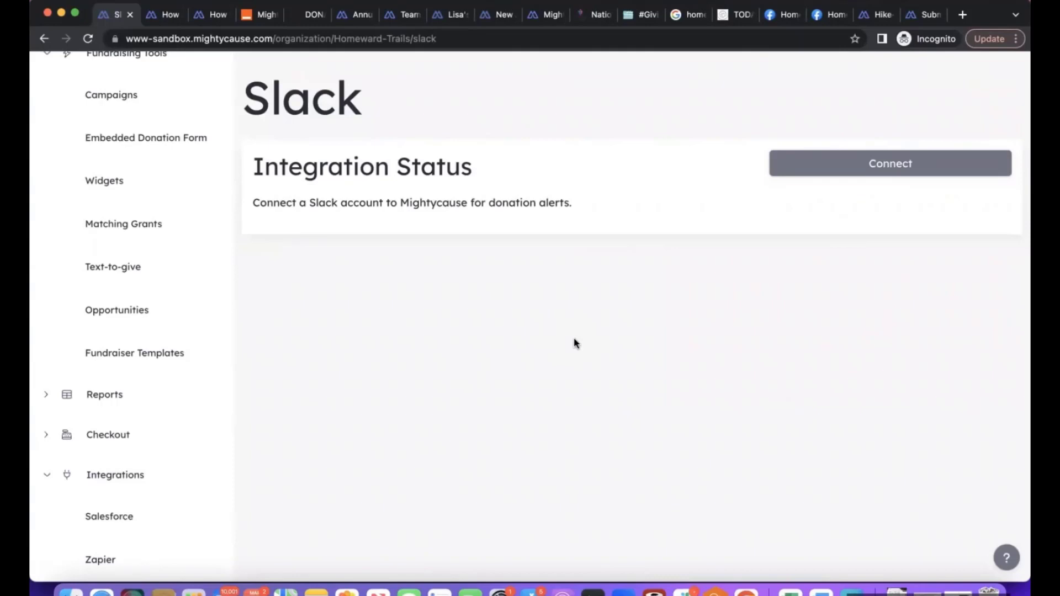
mouse_move(805, 201)
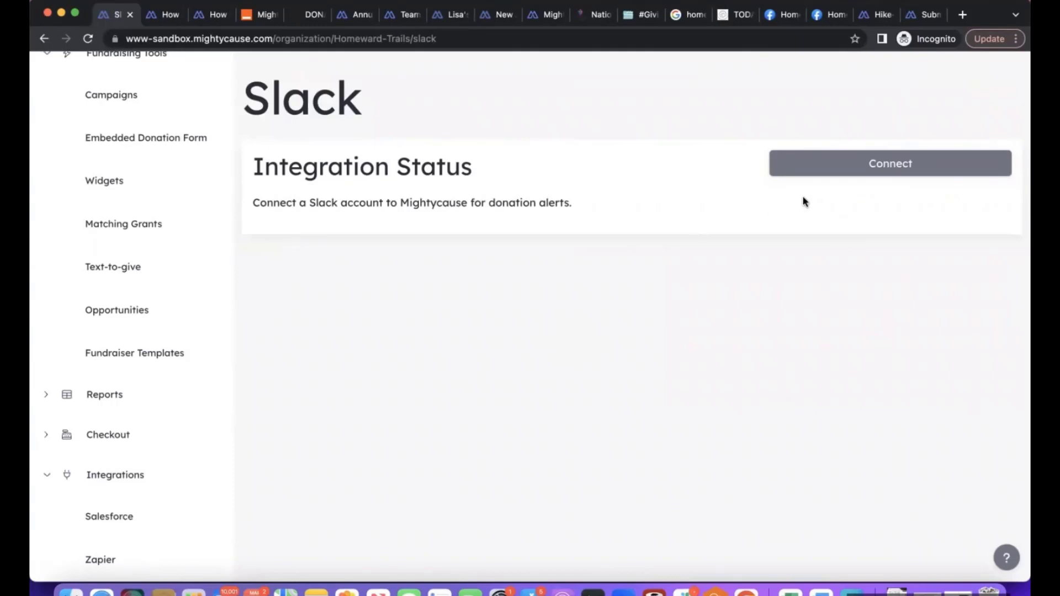
mouse_move(797, 199)
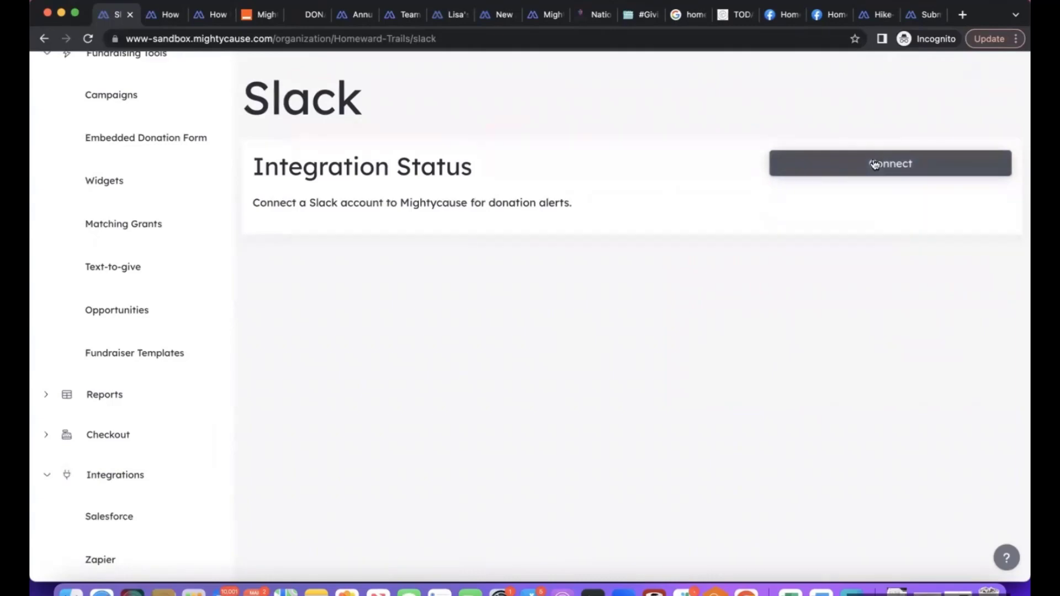
mouse_move(636, 285)
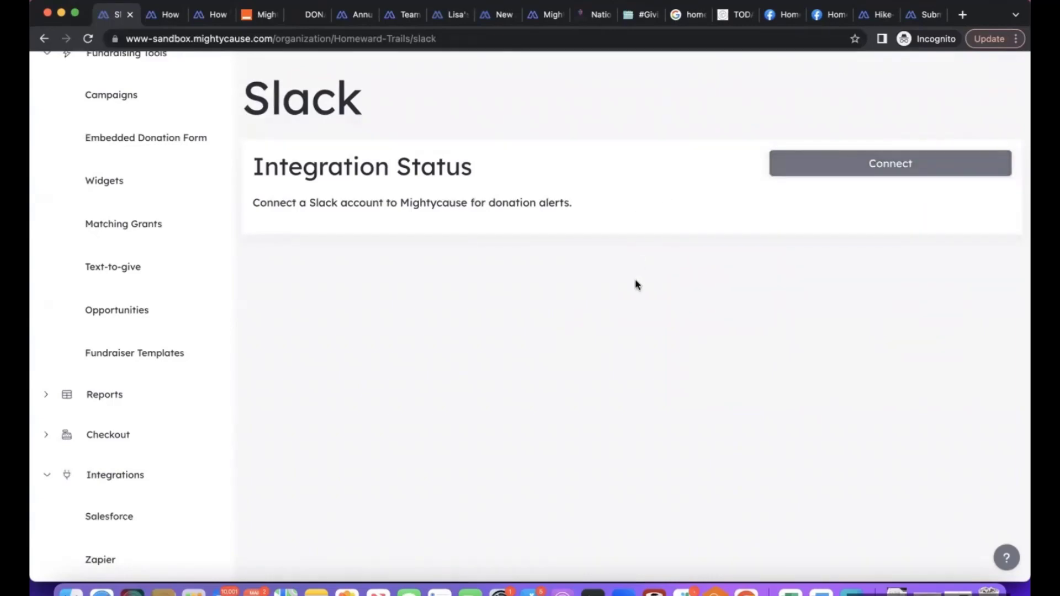
mouse_move(308, 357)
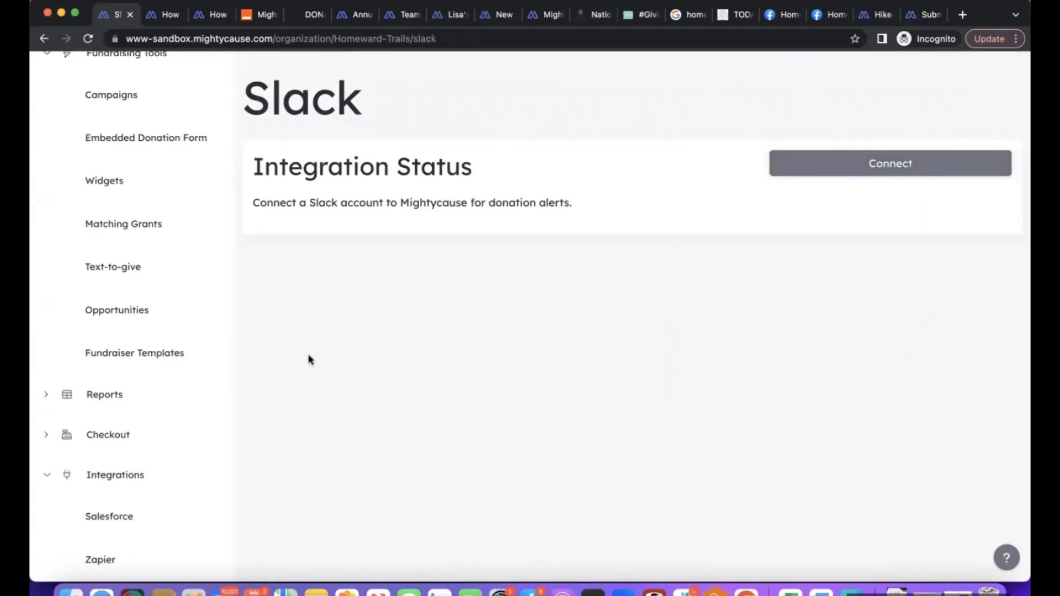
click(115, 474)
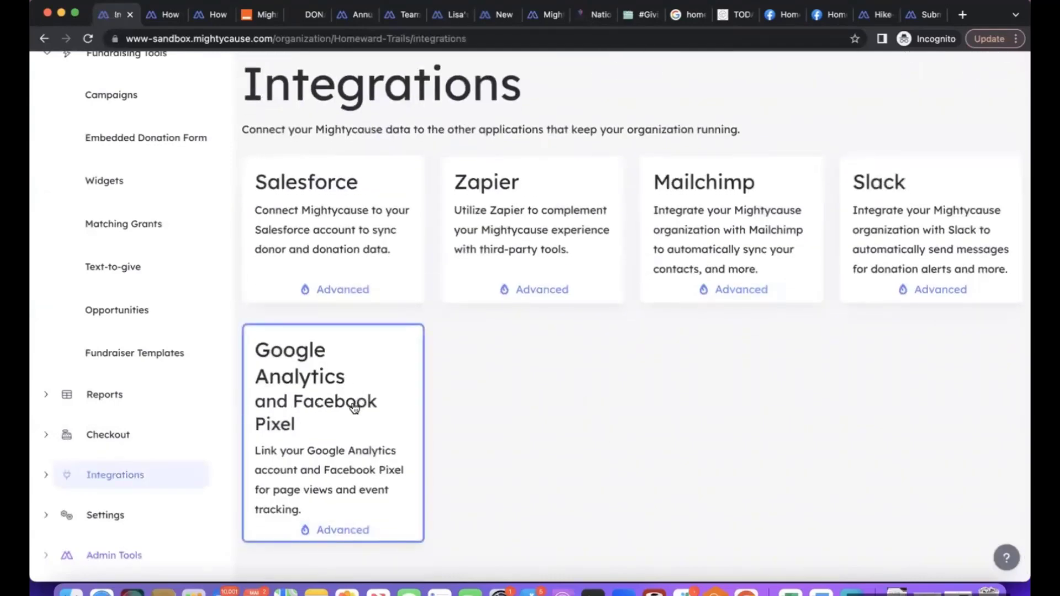
click(332, 385)
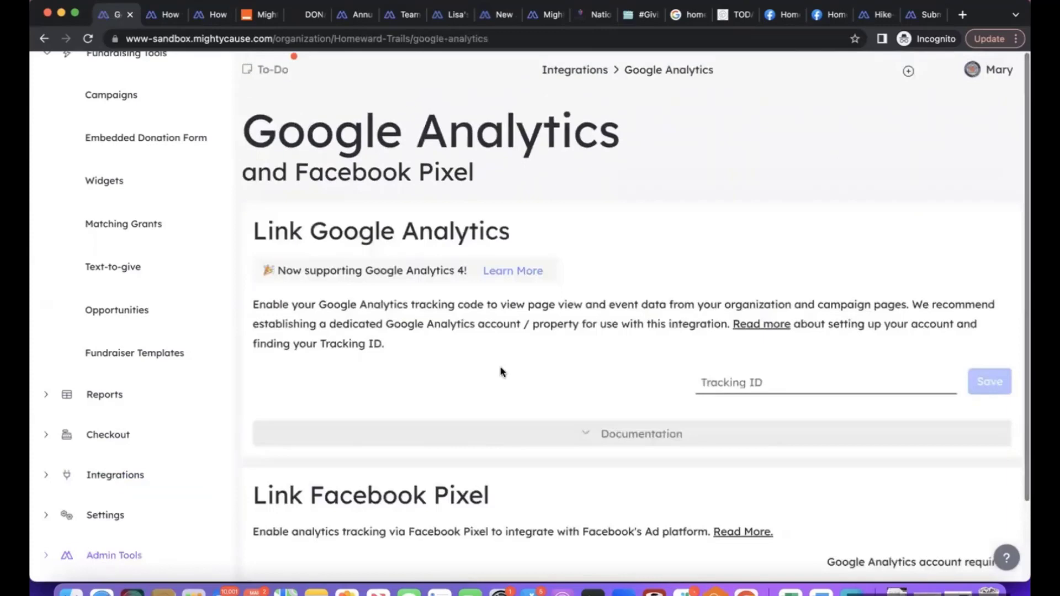
scroll(down, 3)
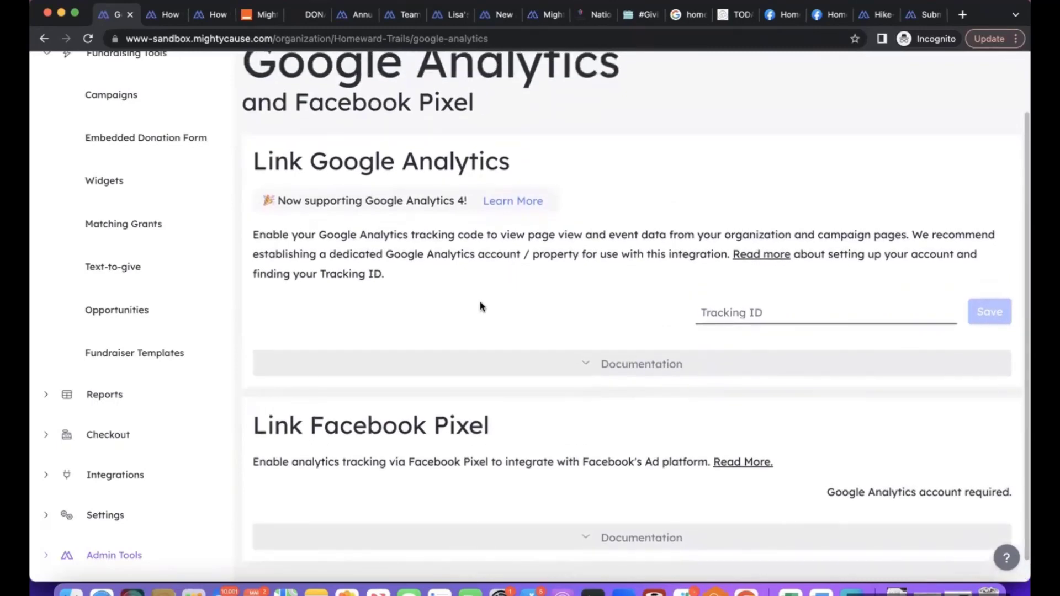
click(115, 475)
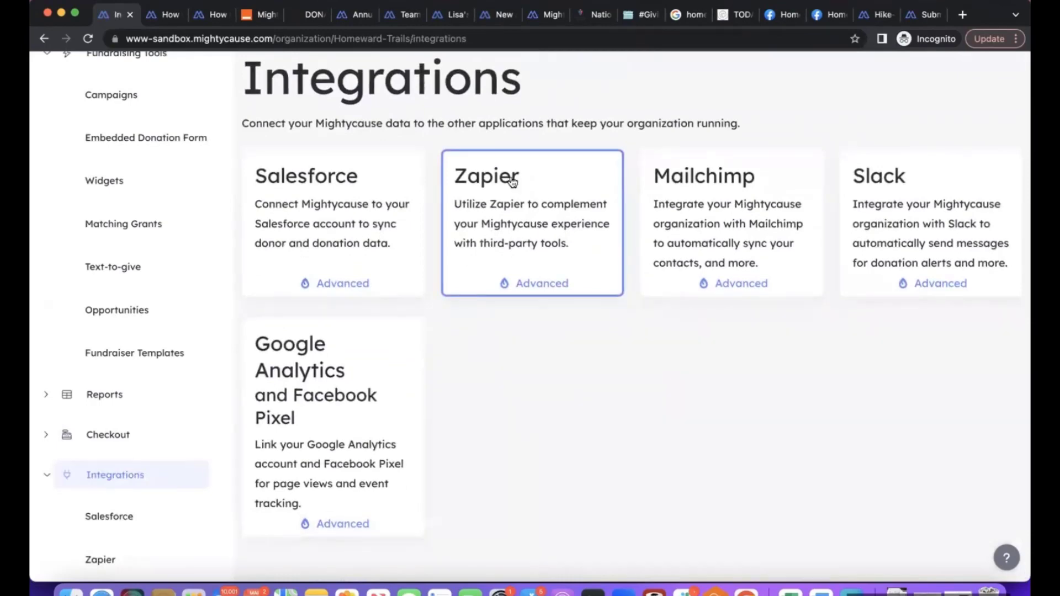
Open Zapier from the sidebar to list ready-made Zap templates with Use this Zap buttons
click(485, 176)
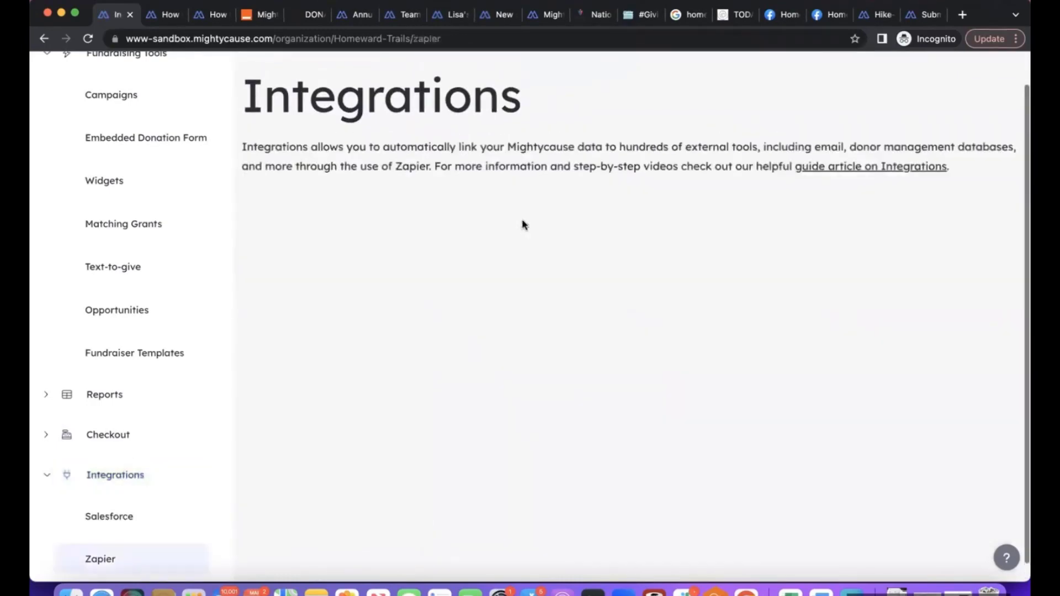
click(101, 559)
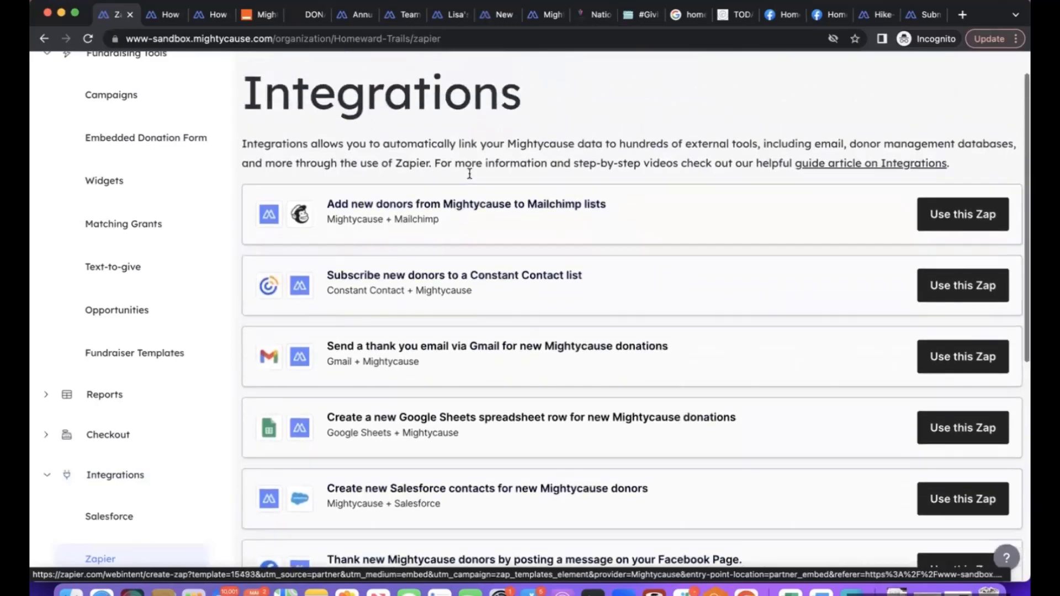
Switch to Zapier's Mightycause Integrations tab and scroll to the 'pick an app to pair with' grid
click(259, 14)
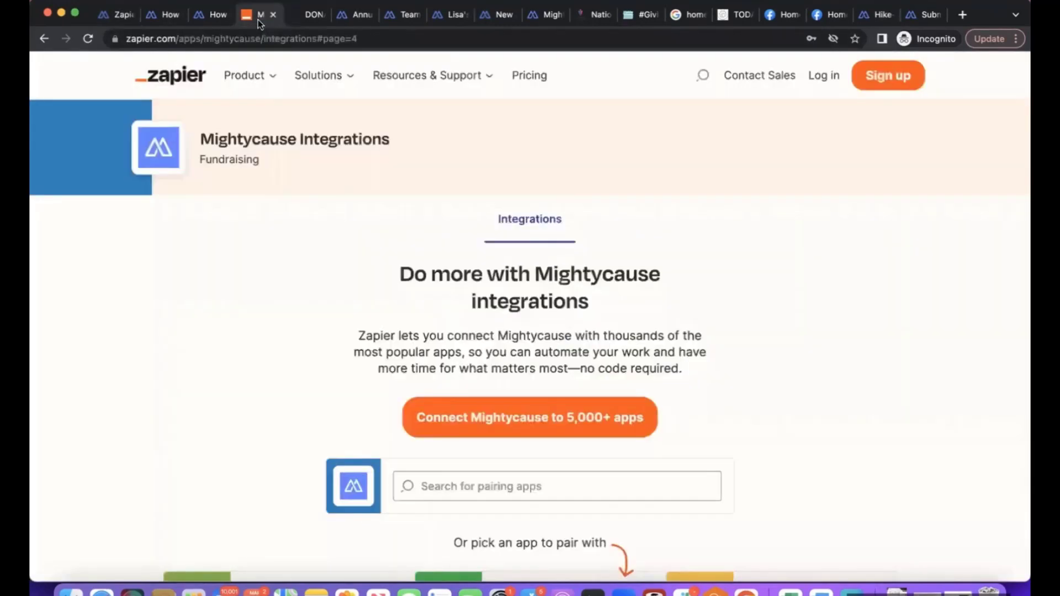
mouse_move(944, 137)
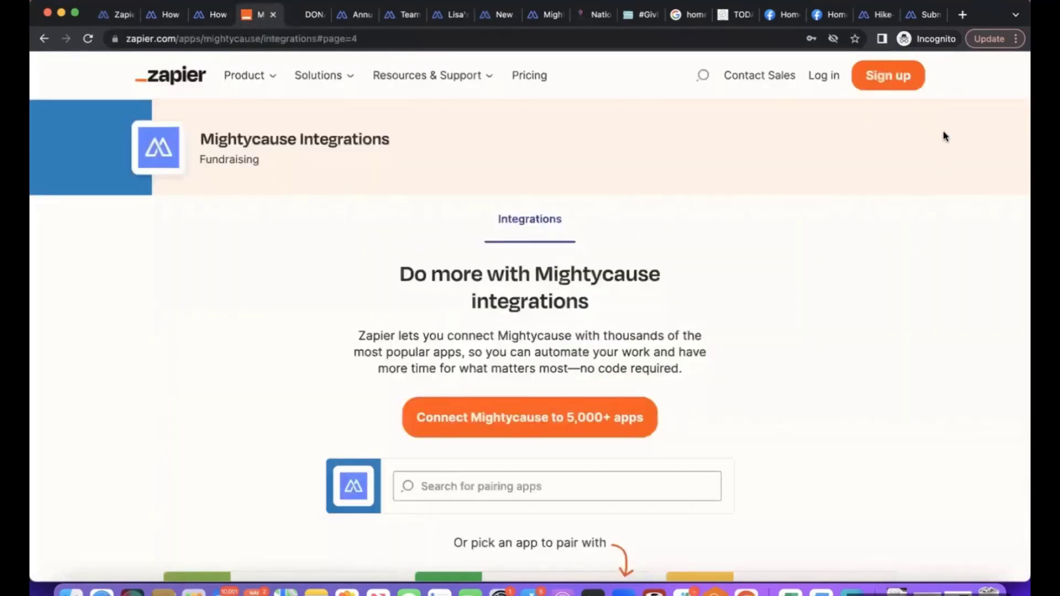
scroll(down, 3)
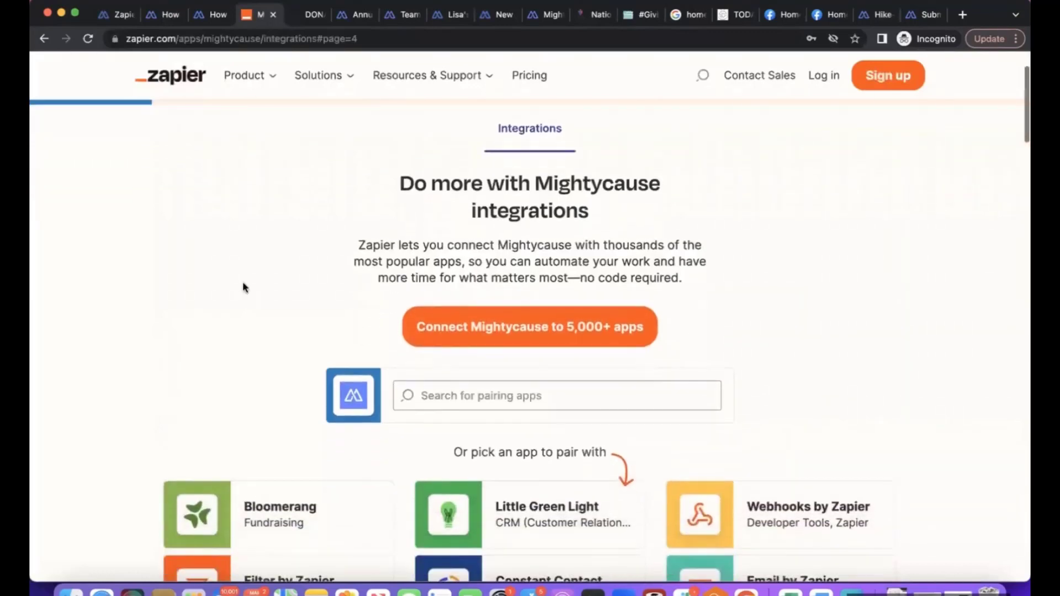
scroll(down, 3)
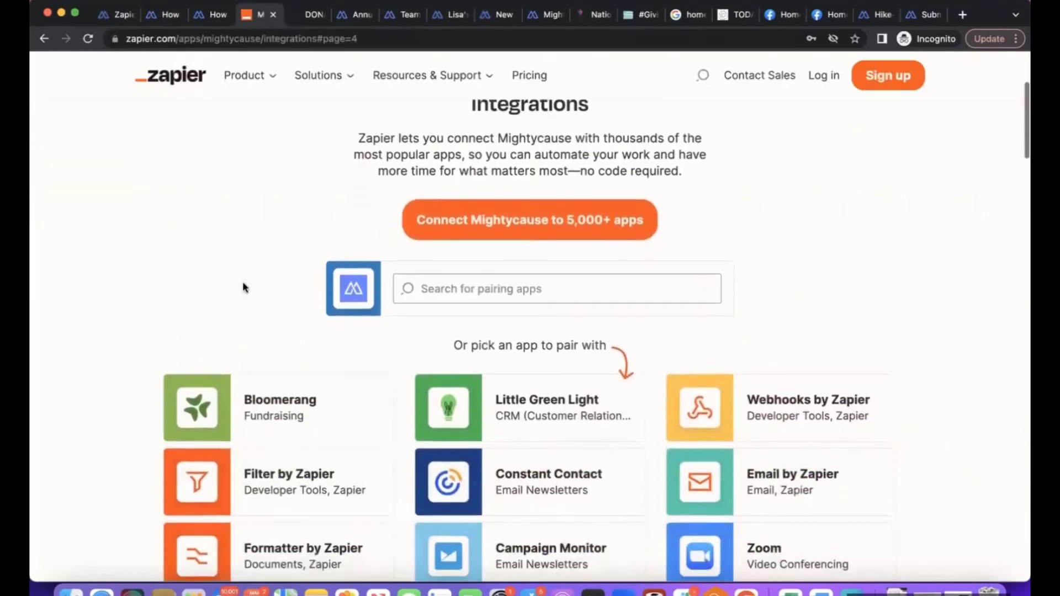
scroll(down, 3)
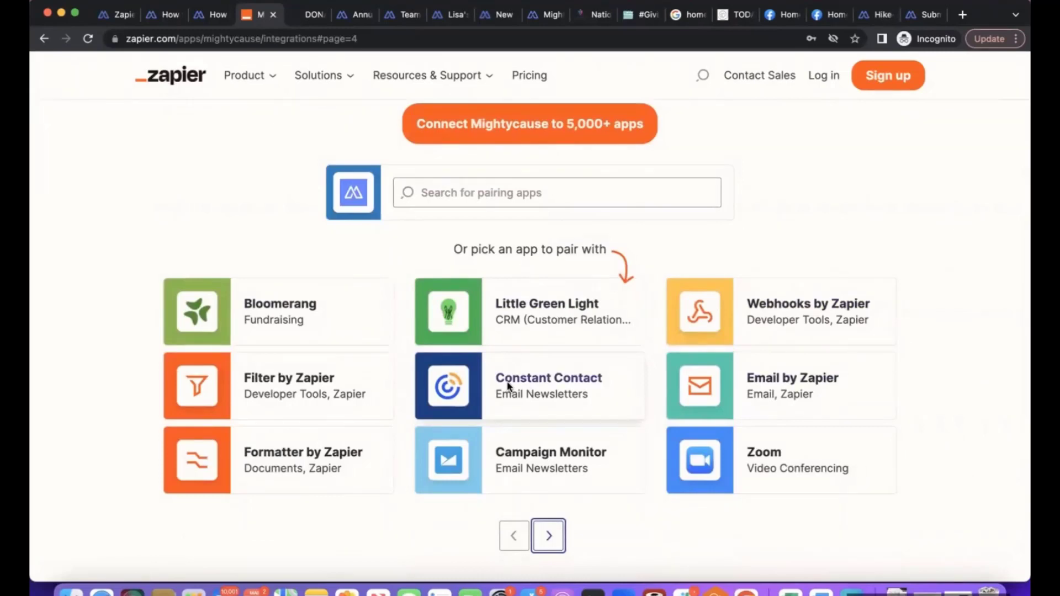
mouse_move(571, 310)
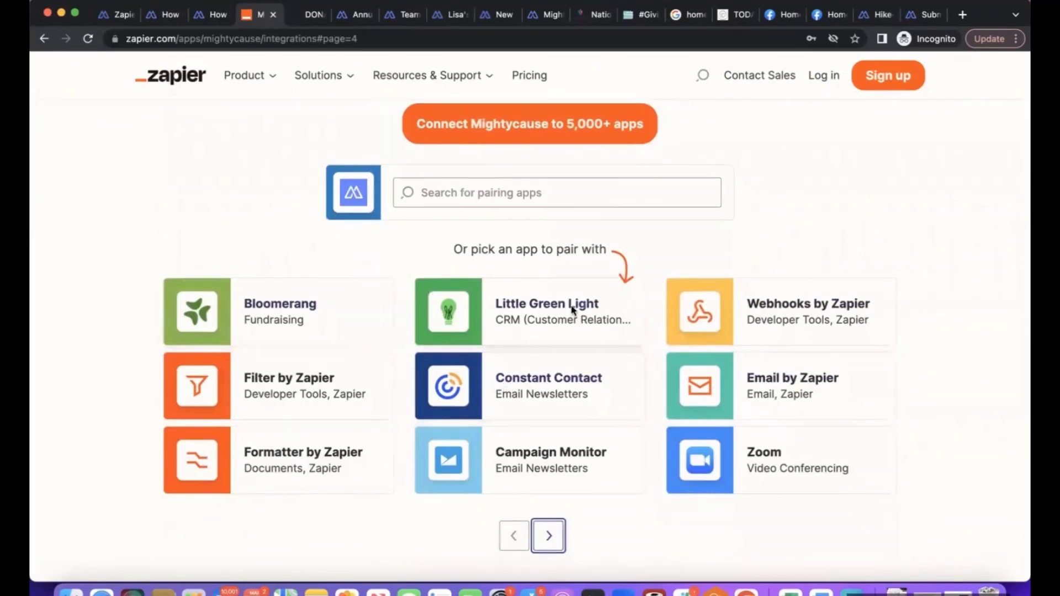
mouse_move(560, 391)
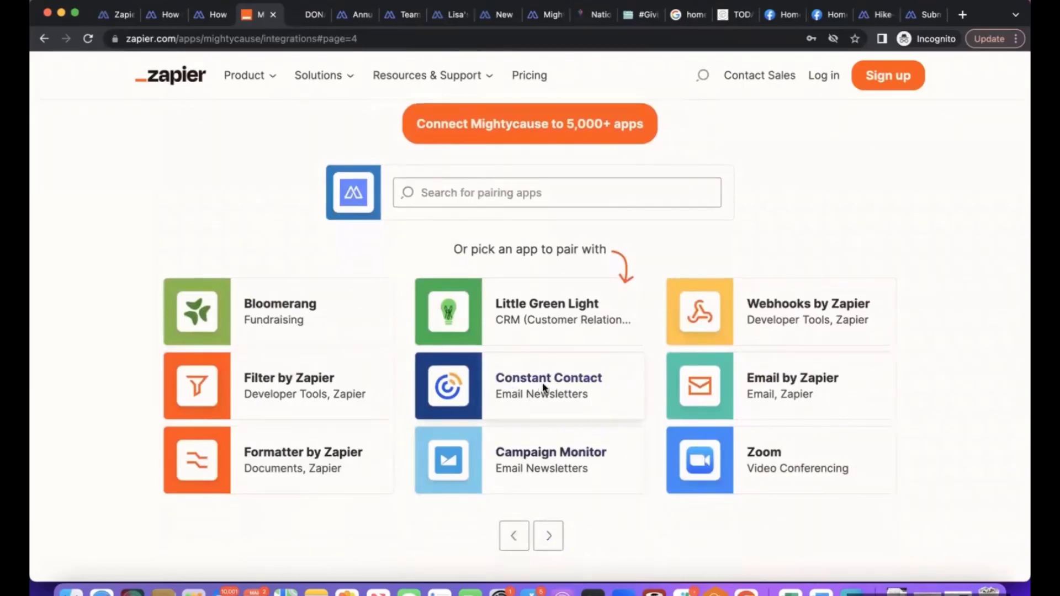
Review the Mightycause + Constant Contact pairing, where New Donation creates a contact, and its popular workflows
click(528, 385)
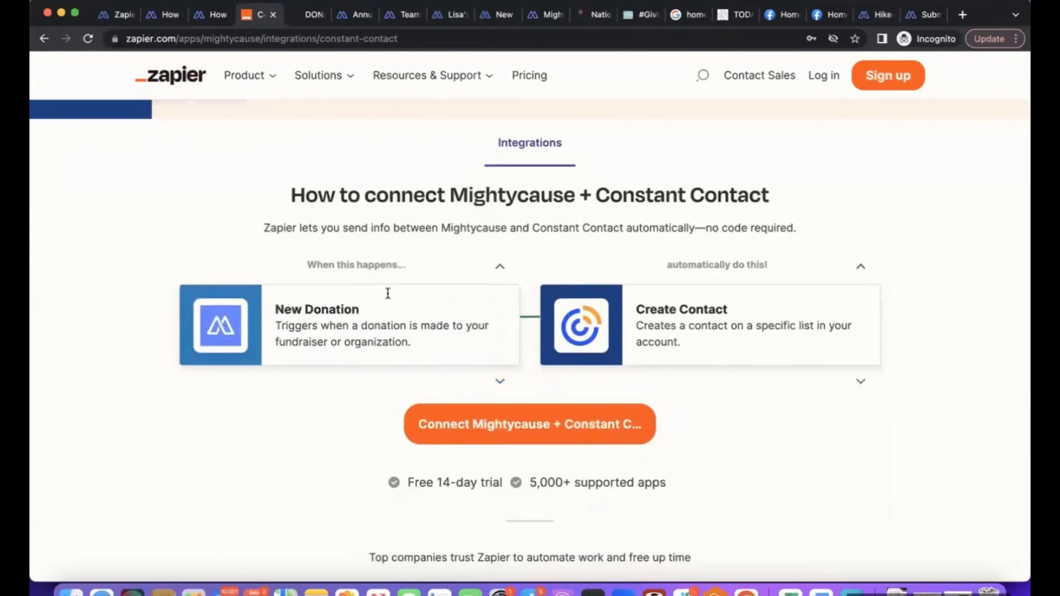
mouse_move(737, 376)
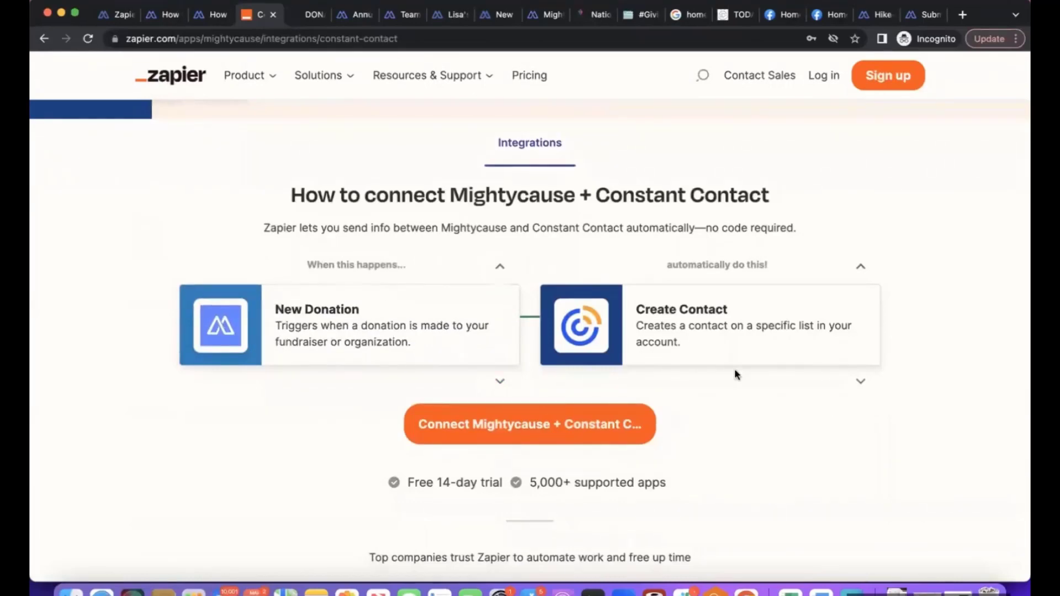
mouse_move(722, 325)
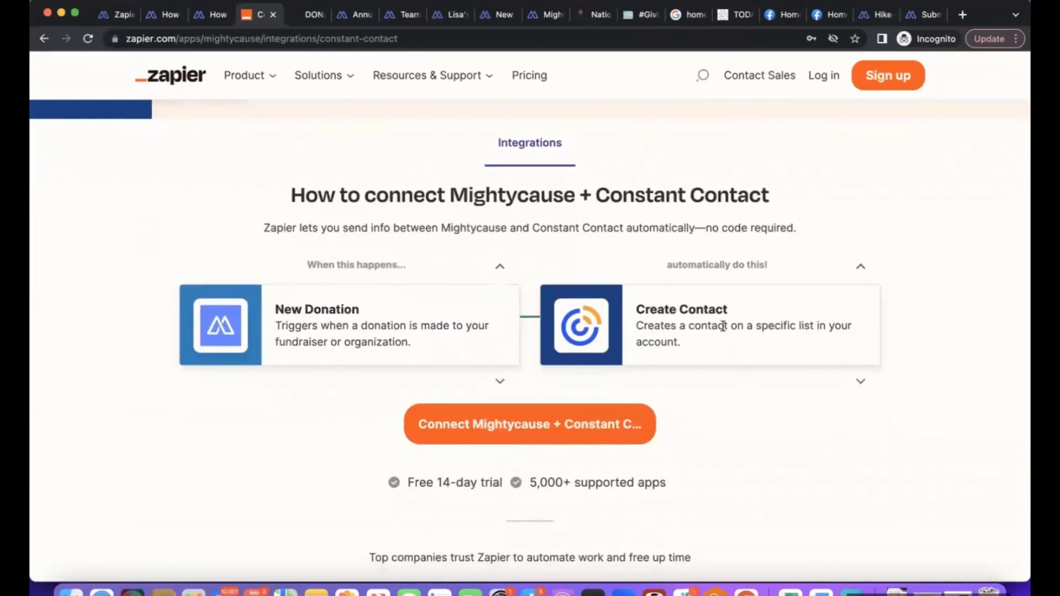
scroll(down, 3)
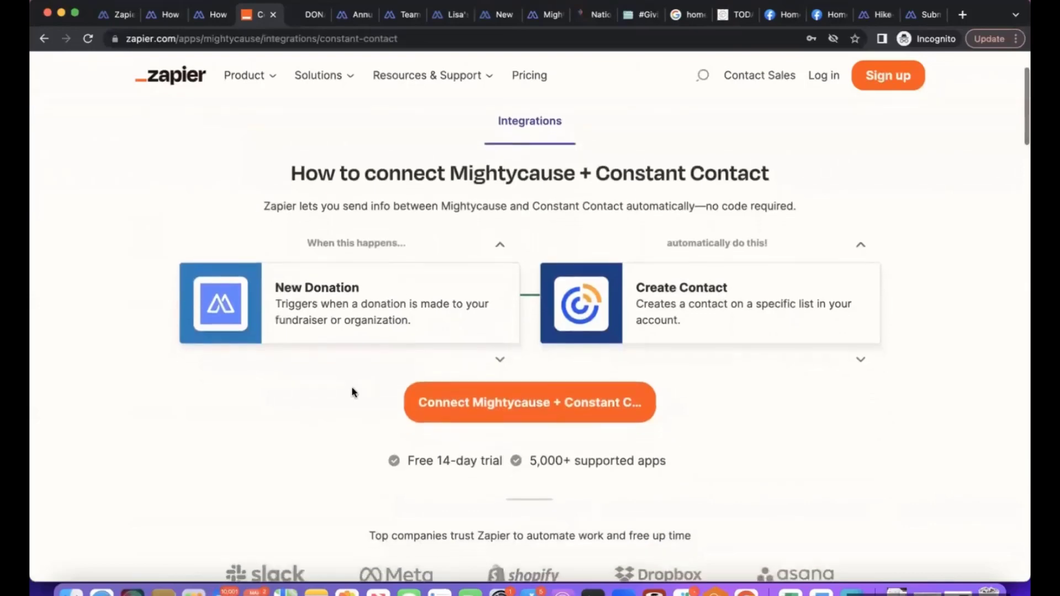
scroll(down, 3)
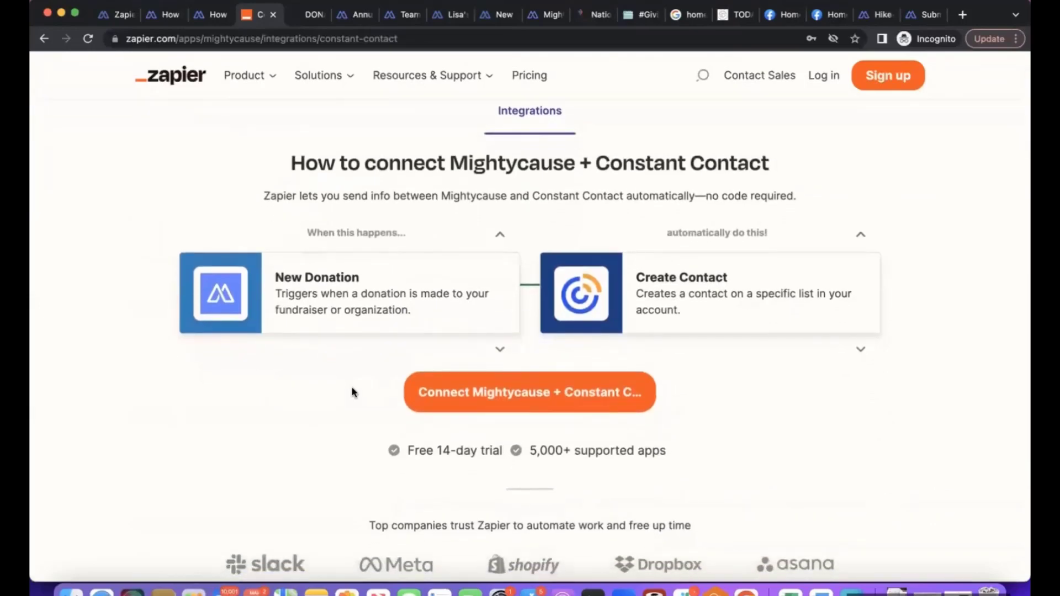
mouse_move(341, 375)
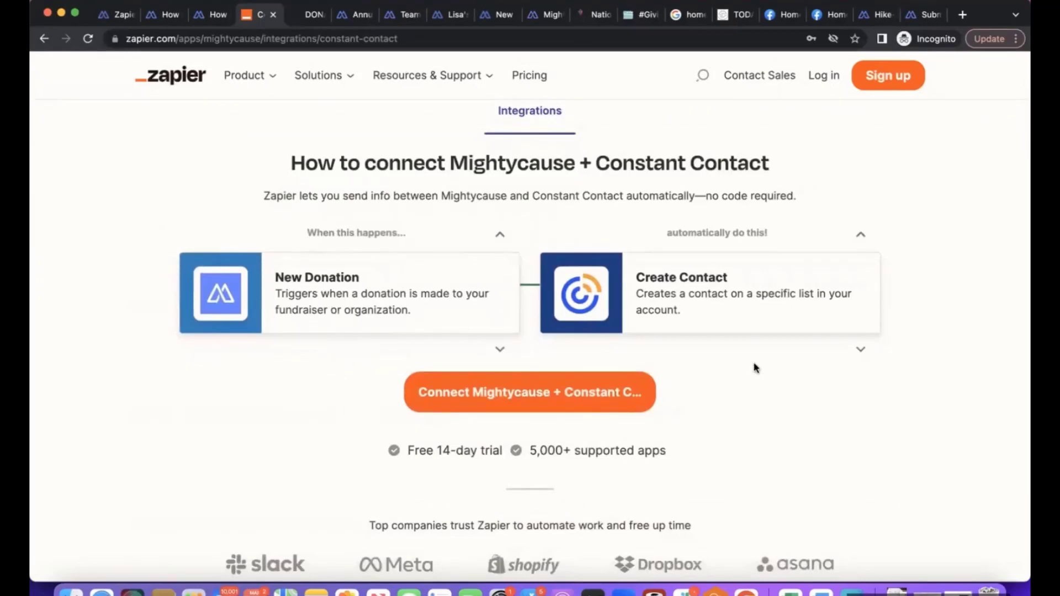
scroll(down, 3)
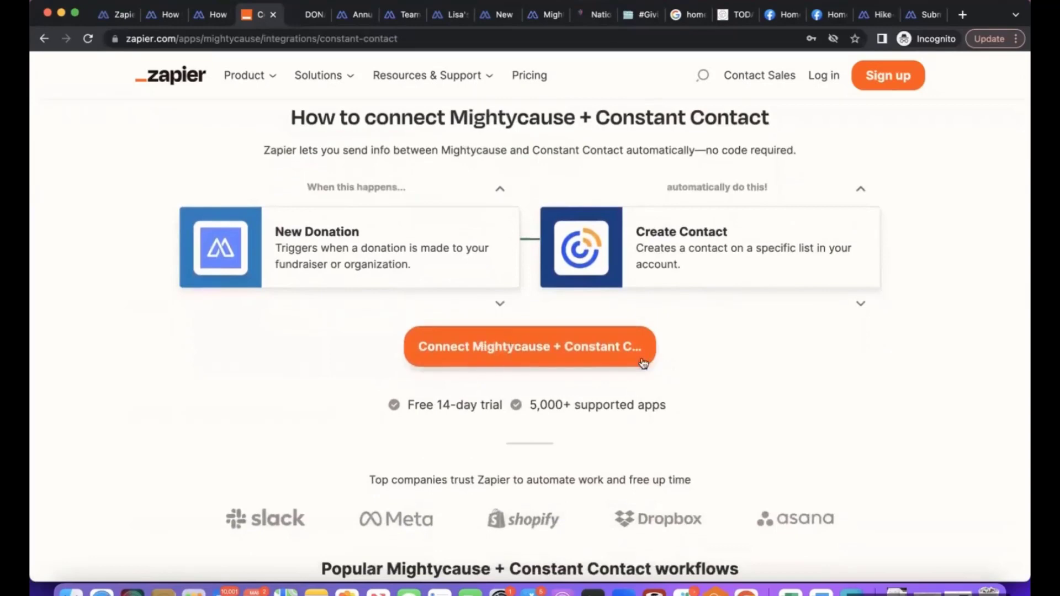
scroll(down, 3)
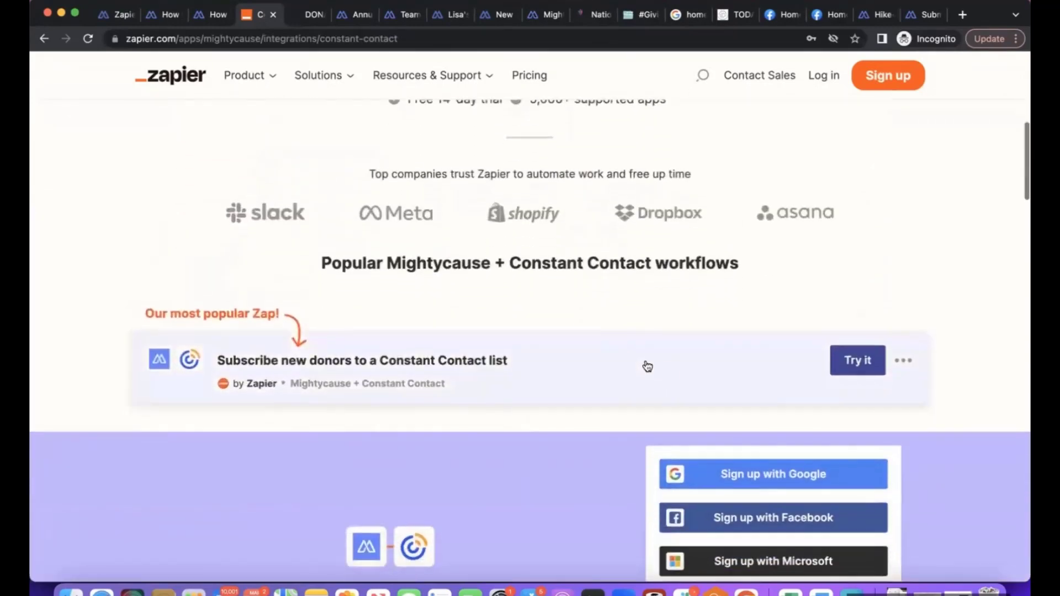
scroll(up, 3)
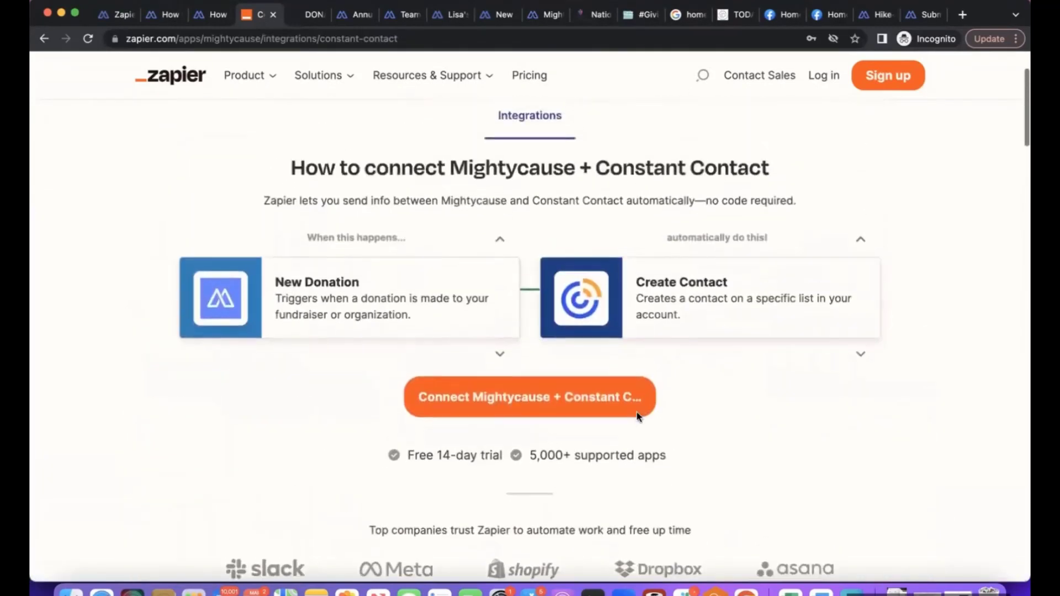
scroll(down, 3)
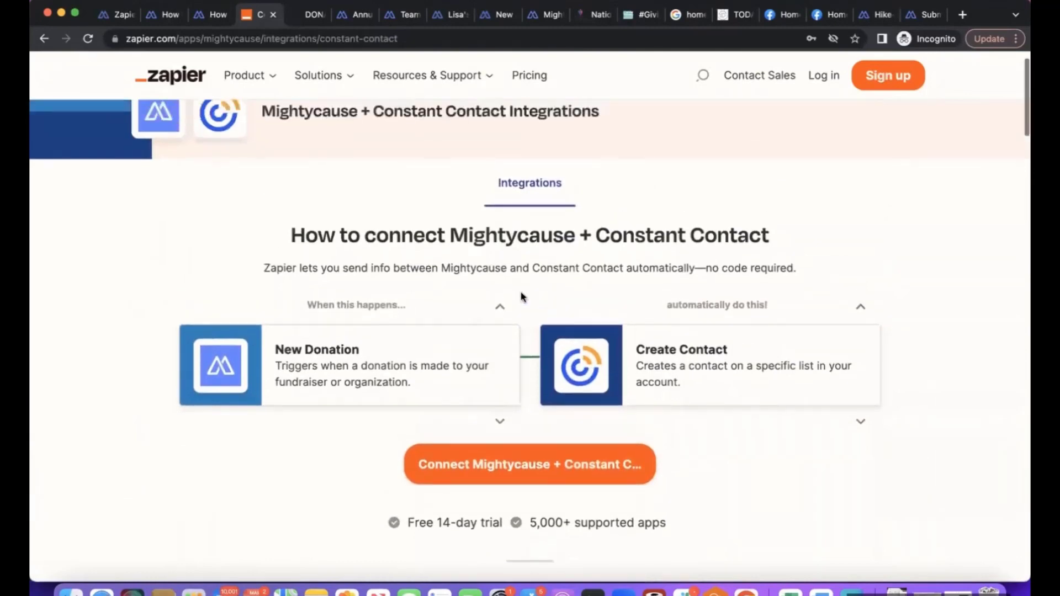
scroll(up, 3)
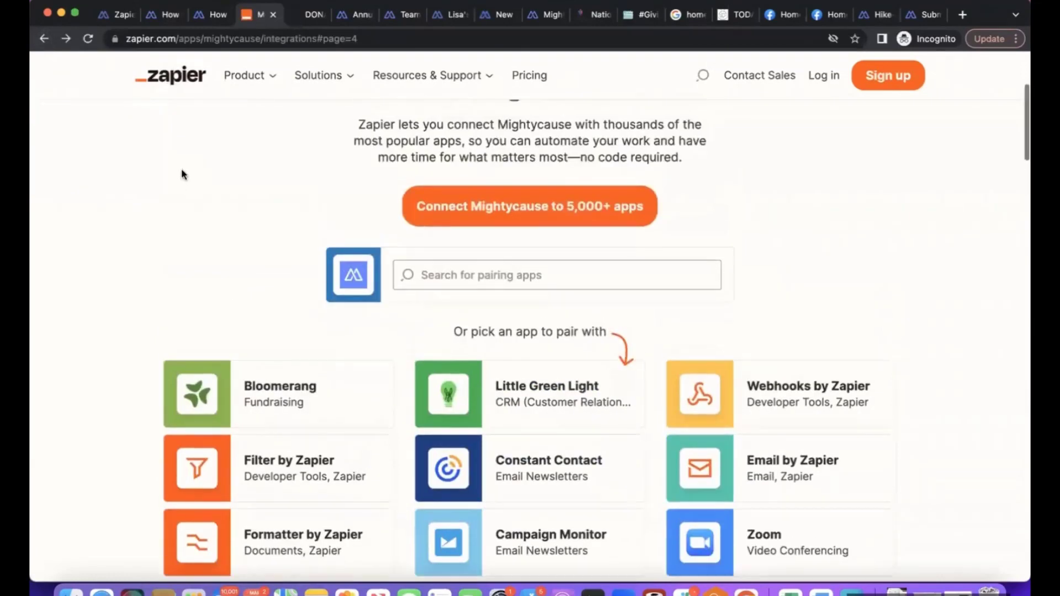
Leave the pairing grid and return to Mightycause's Integrations overview with its five integration cards
scroll(down, 3)
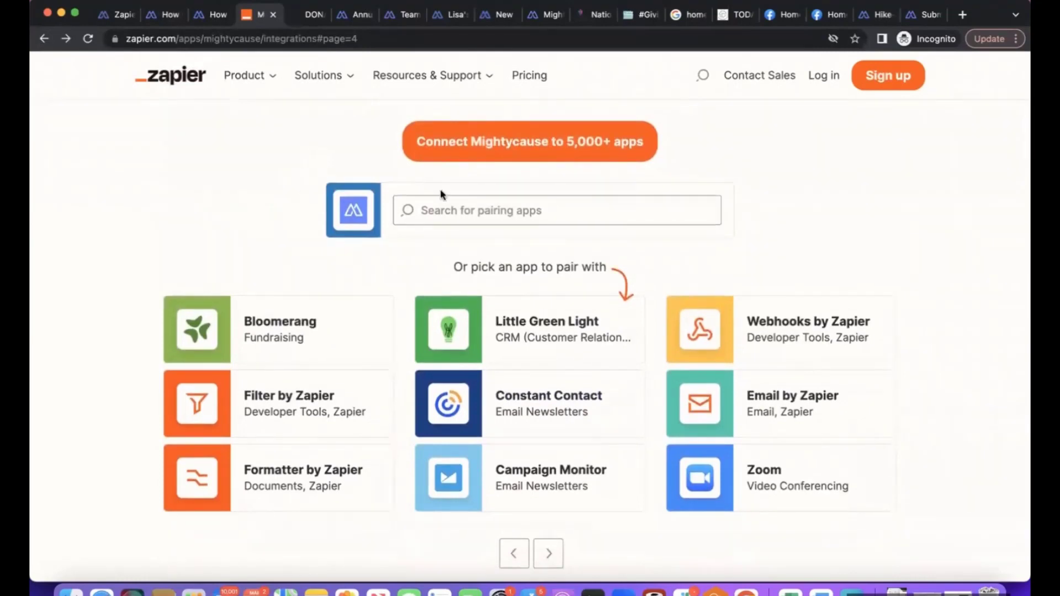
mouse_move(458, 176)
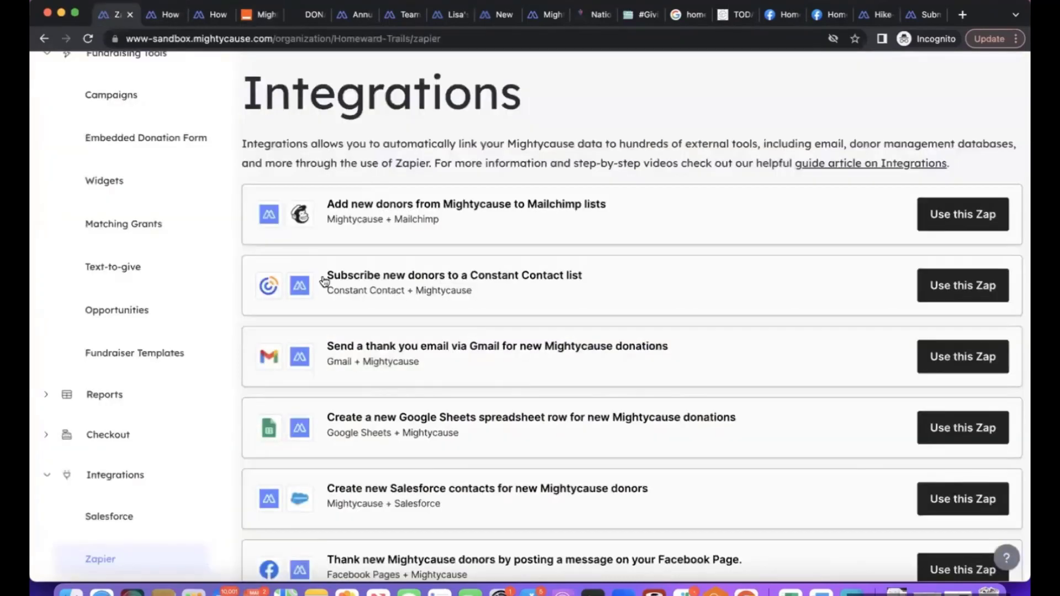
click(115, 475)
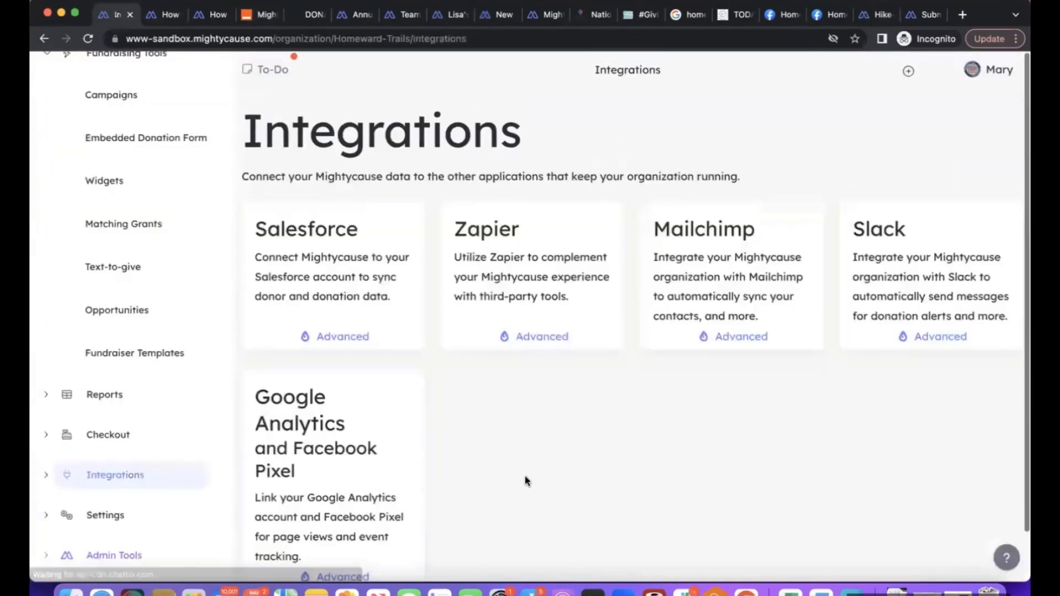
scroll(down, 3)
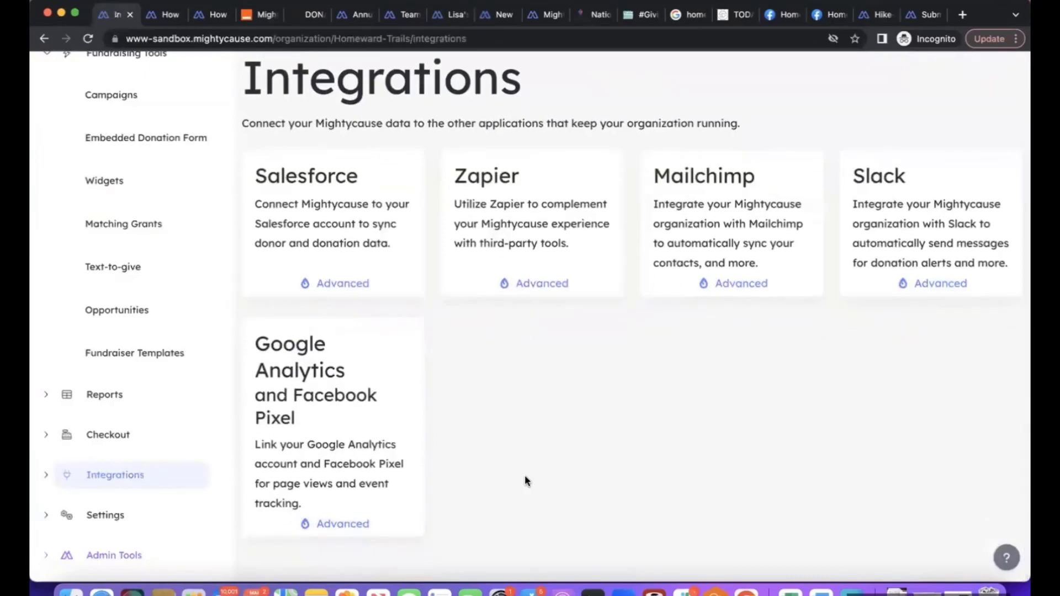